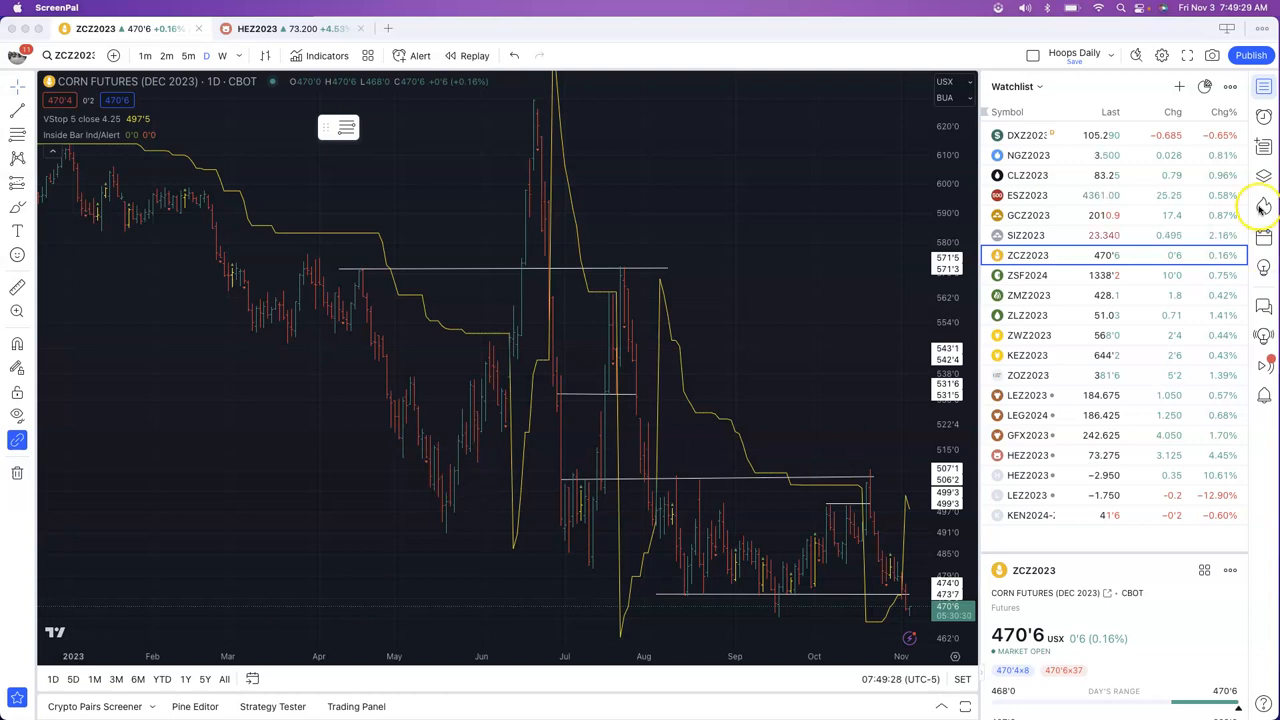
- Load the ESZ2023 E-mini S&P 500 December 2023 daily chart from the watchlist
left_click(1027, 195)
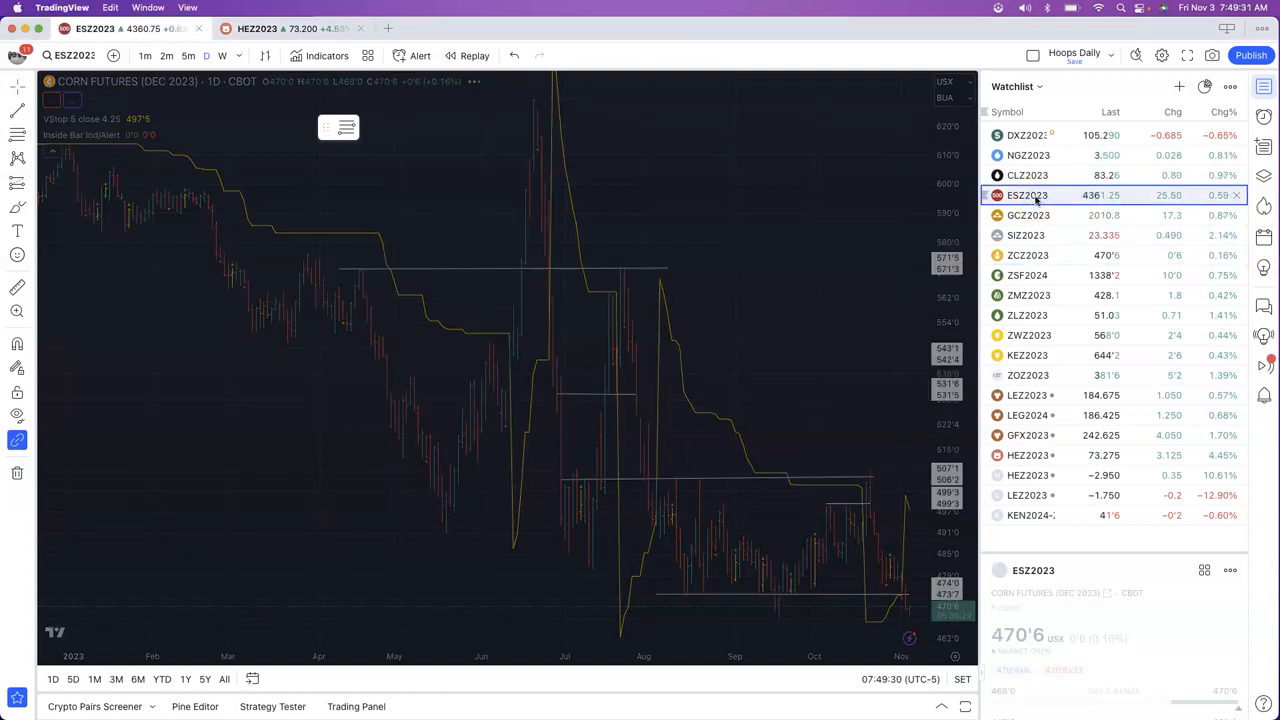
left_click(1027, 195)
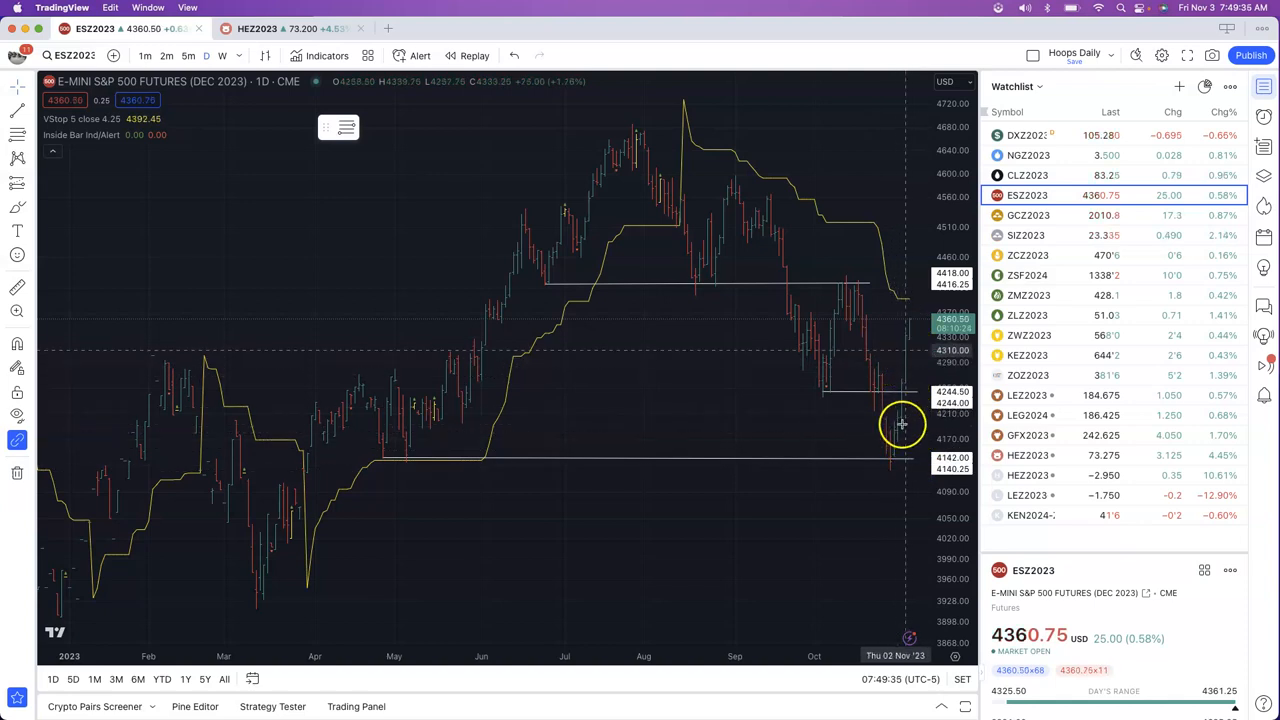
mouse_move(883, 463)
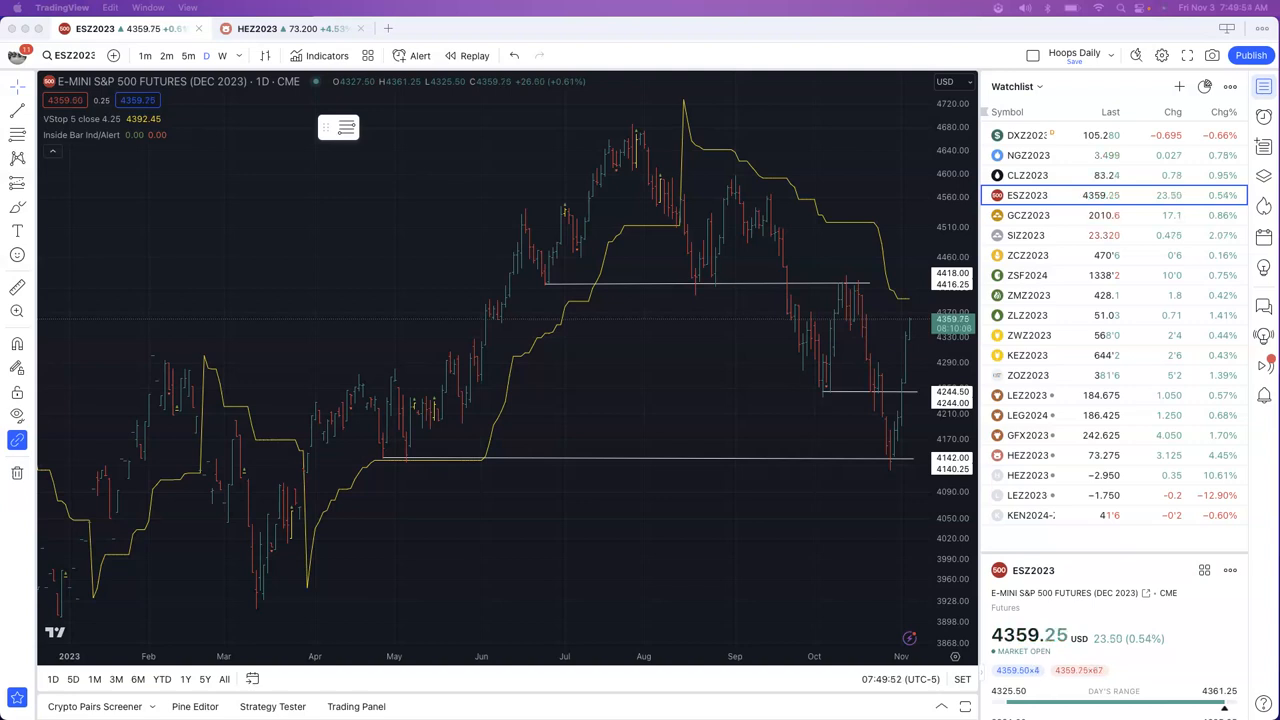
mouse_move(728, 167)
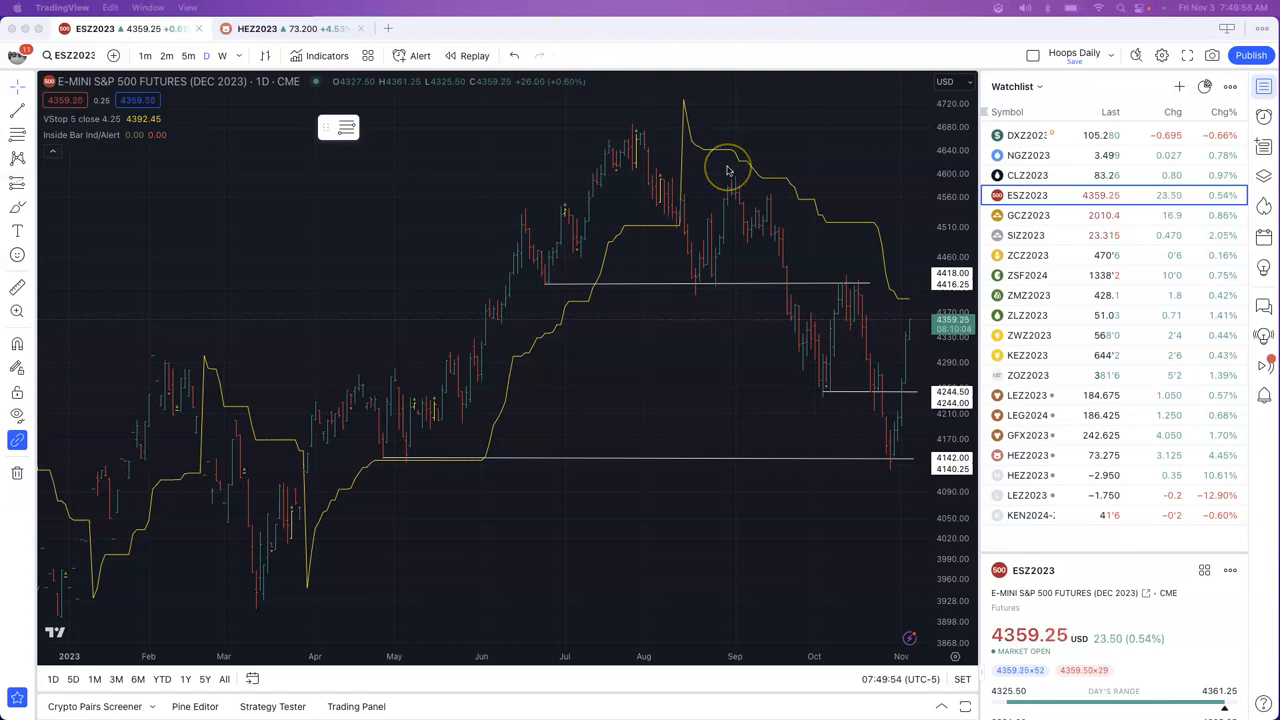
mouse_move(992, 268)
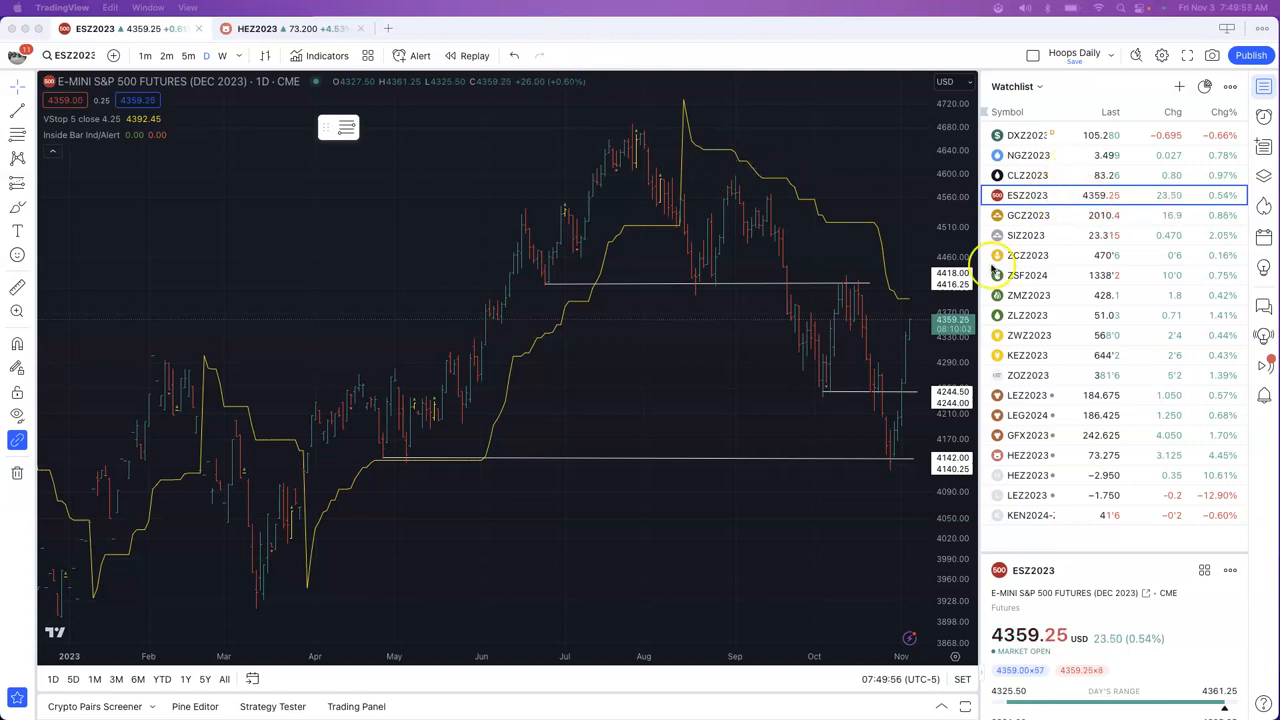
mouse_move(915, 320)
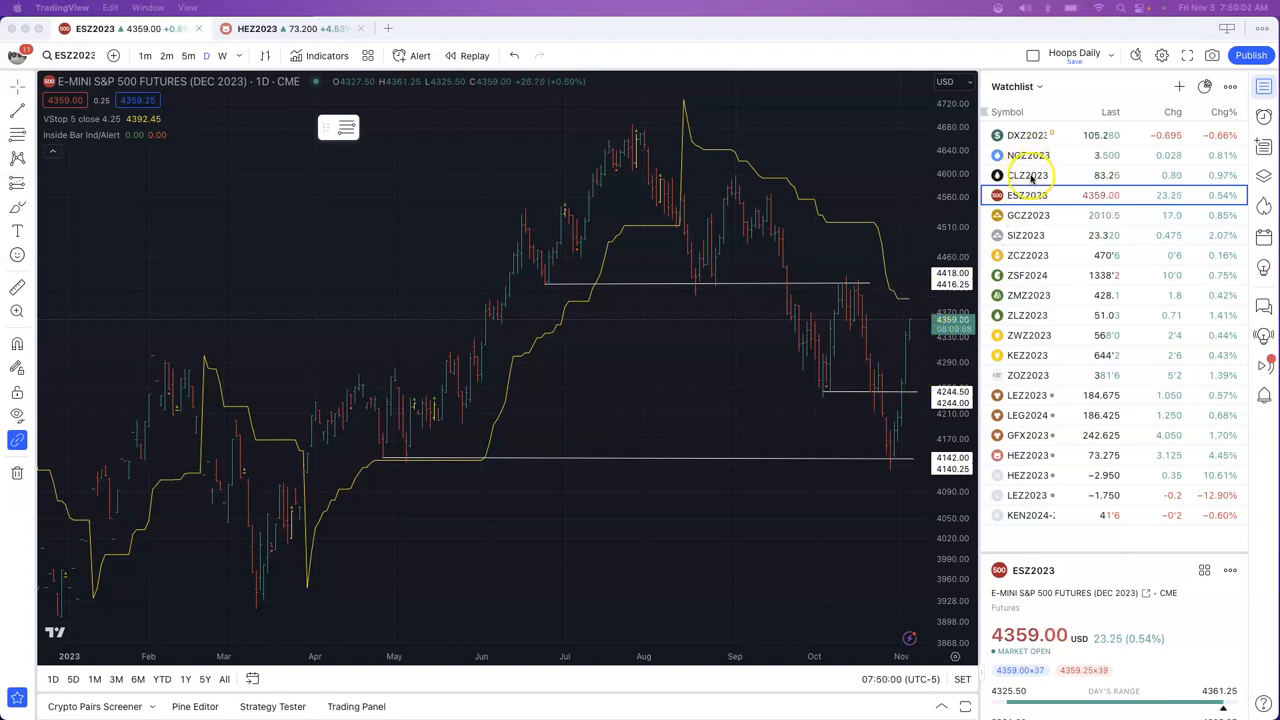
- Load the CLZ2023 crude oil December 2023 daily chart from the watchlist
left_click(1027, 175)
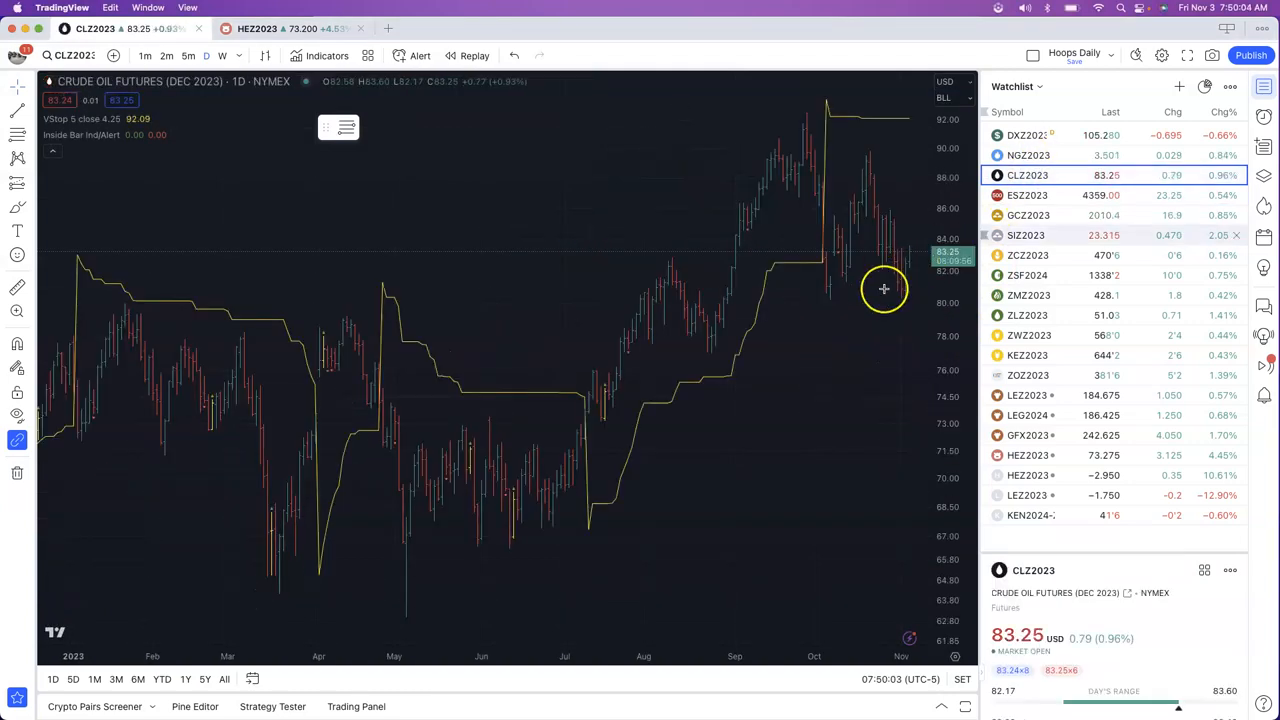
mouse_move(903, 303)
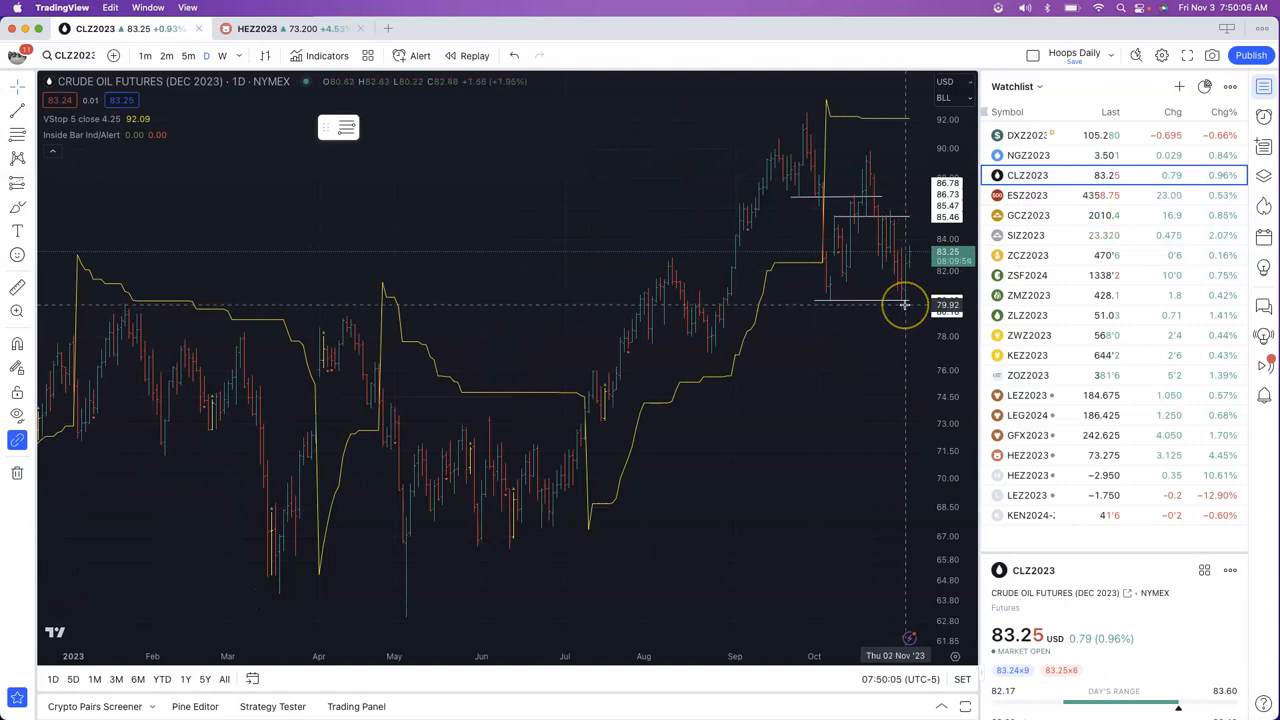
mouse_move(907, 258)
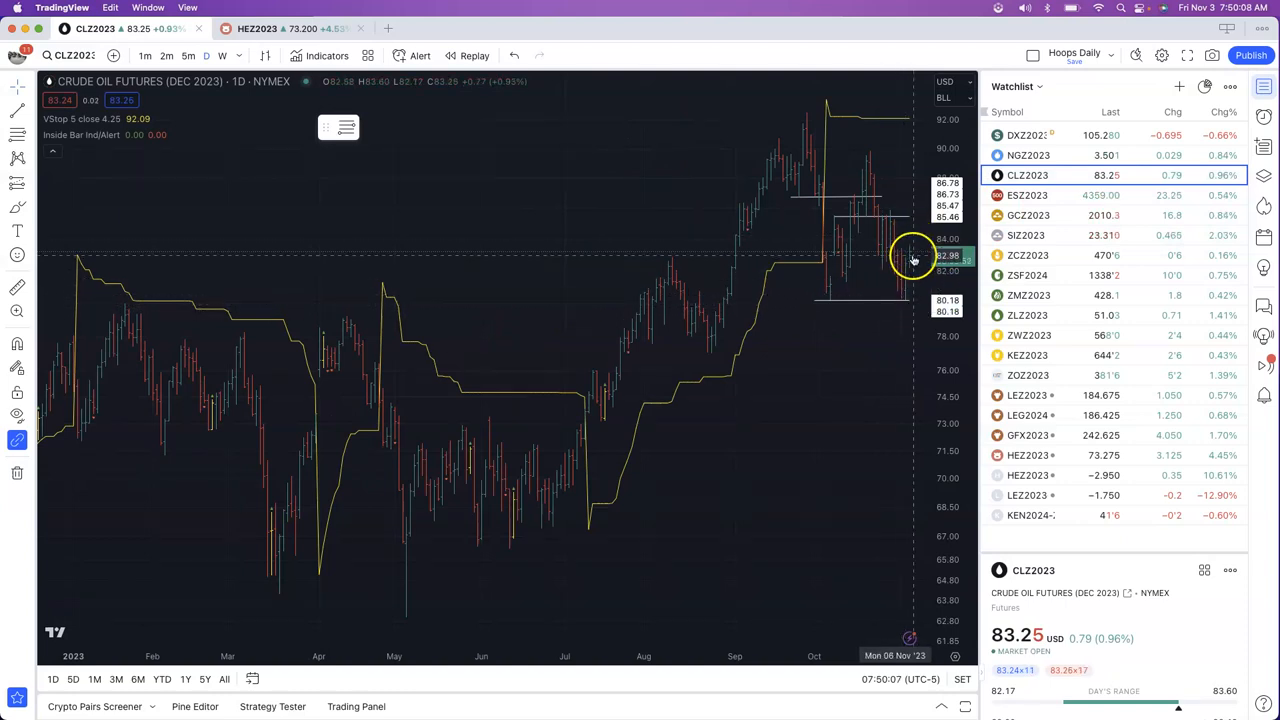
mouse_move(908, 268)
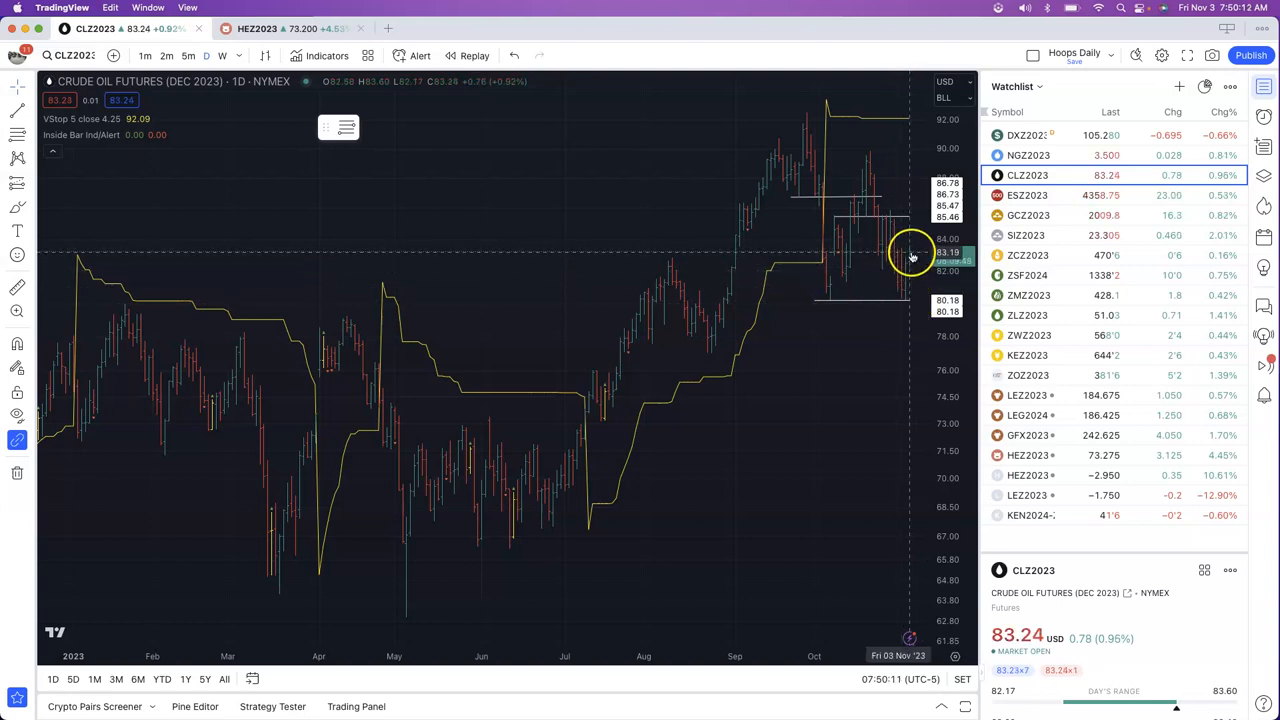
mouse_move(905, 219)
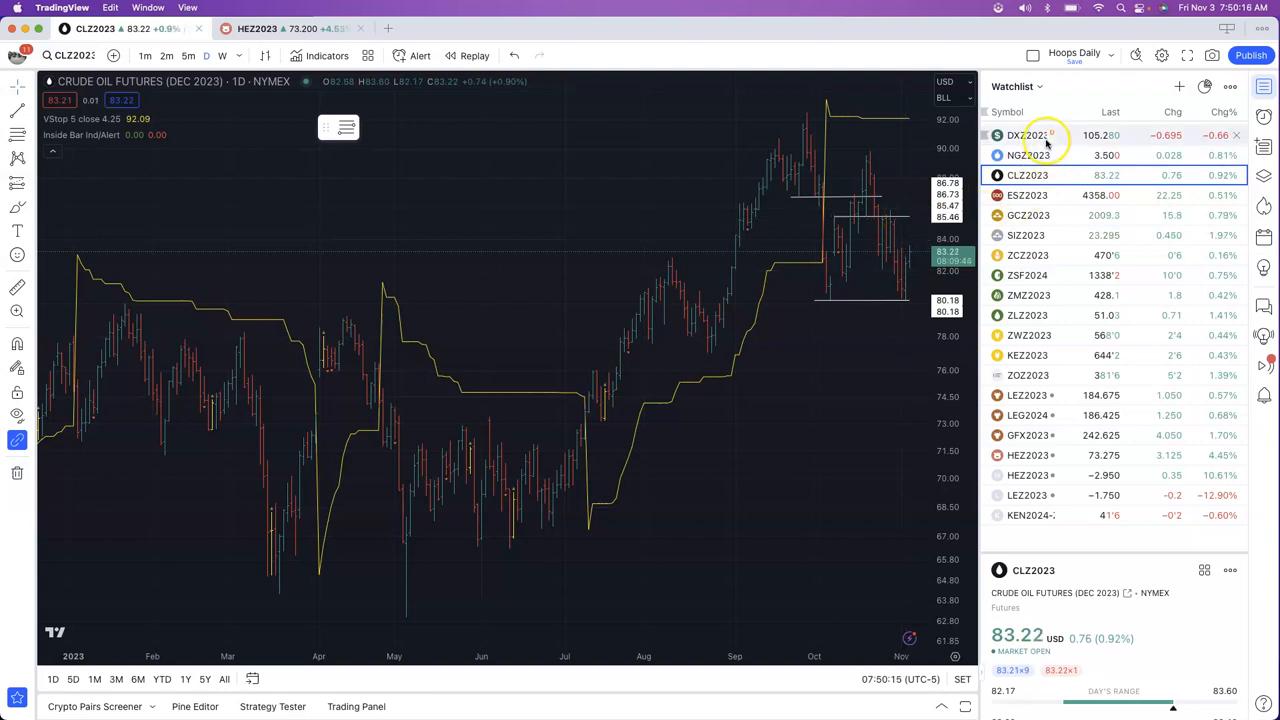
- View the DXZ2023 US dollar index chart, then pick SIZ2023 silver from the watchlist
left_click(1028, 135)
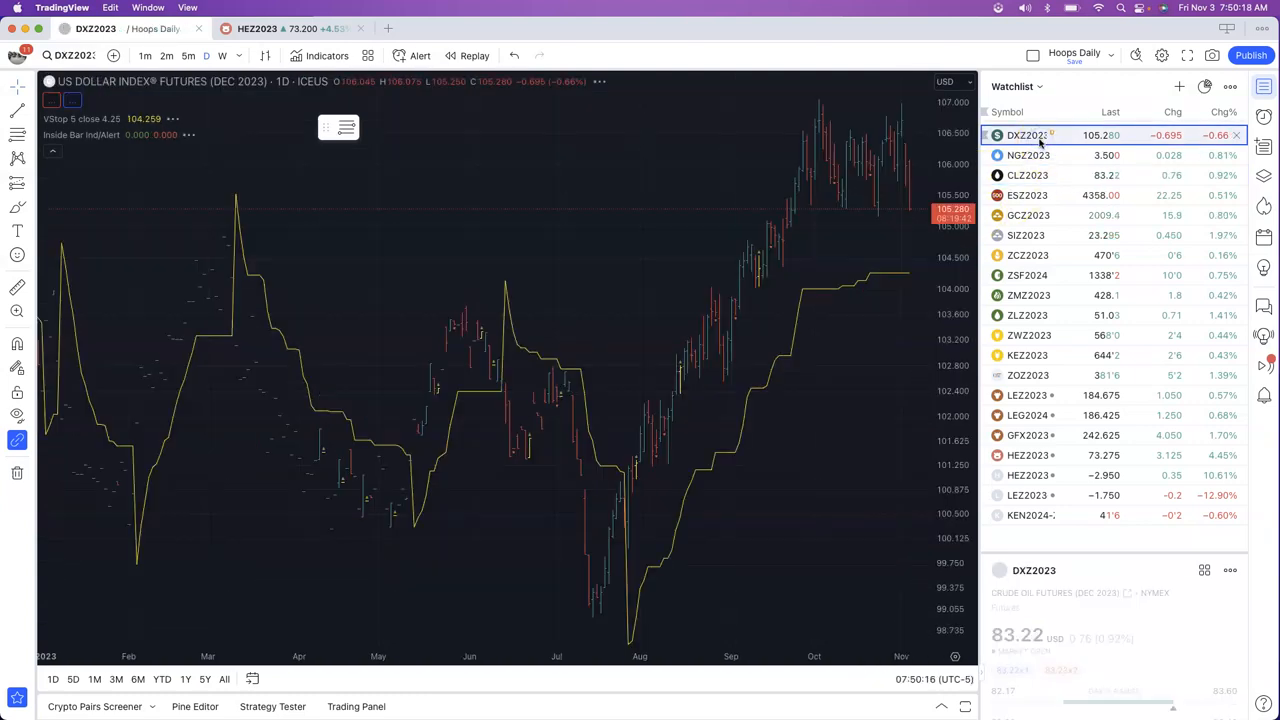
mouse_move(893, 211)
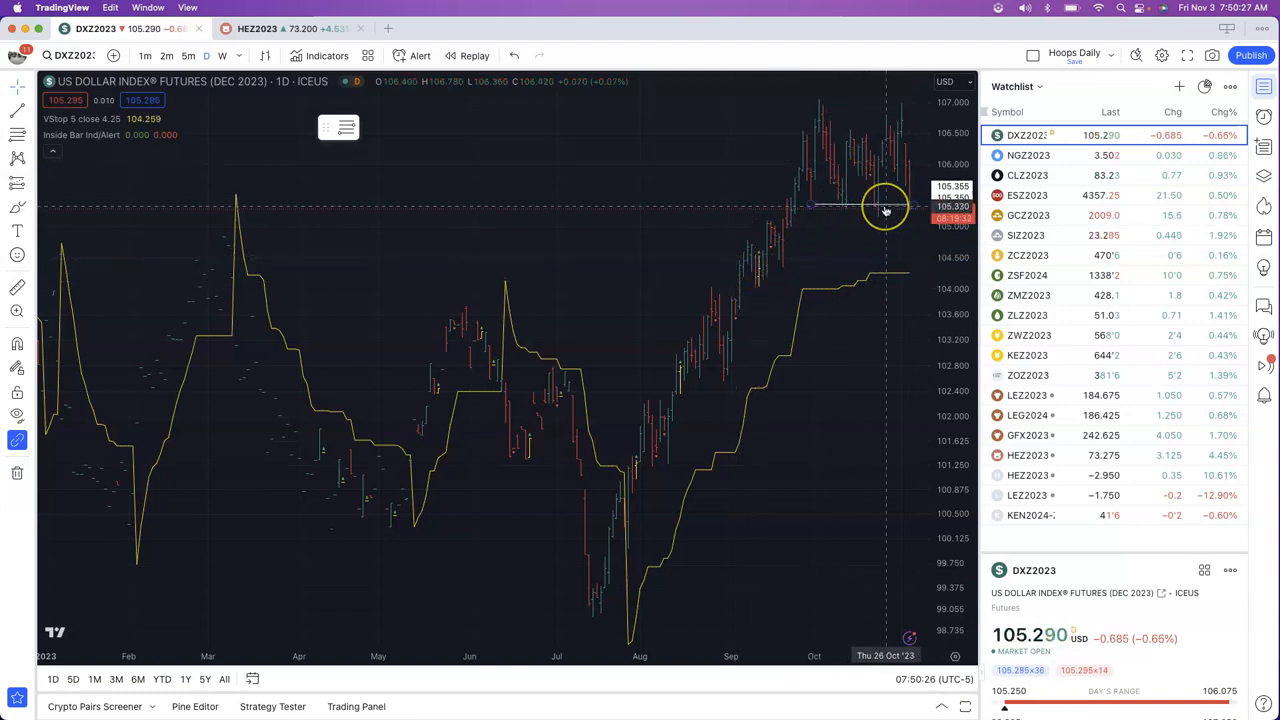
mouse_move(889, 132)
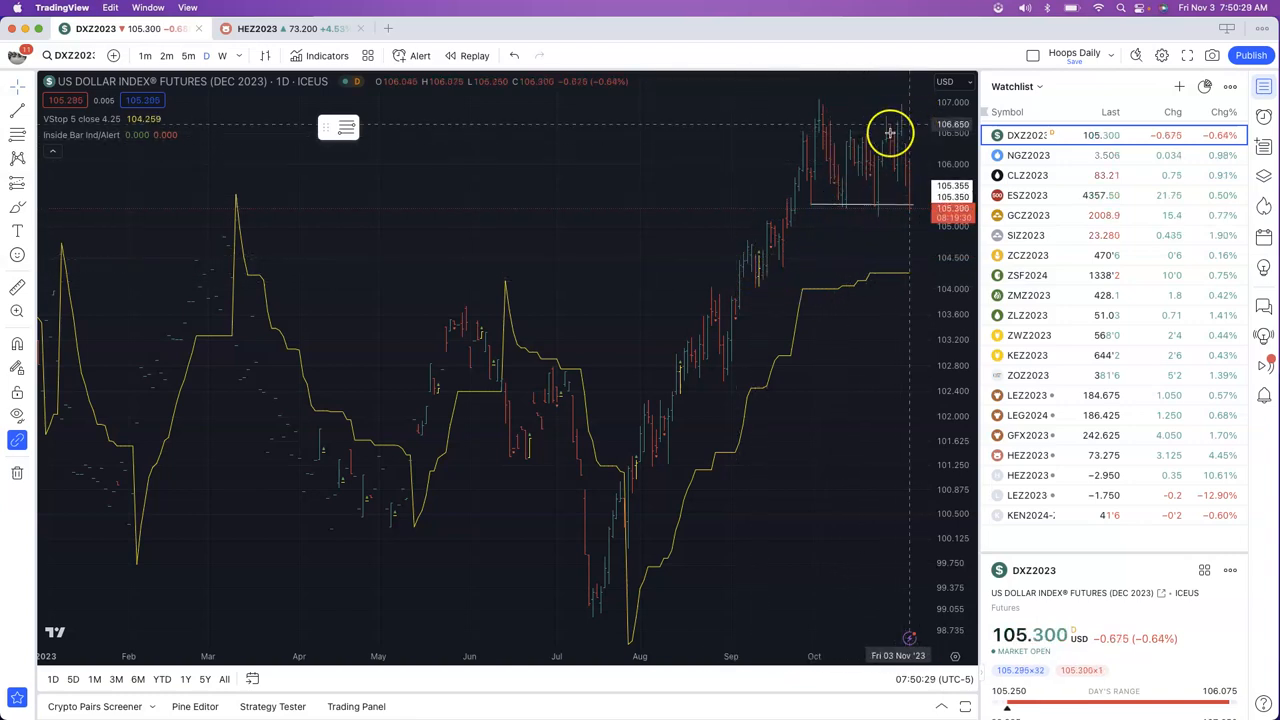
mouse_move(878, 203)
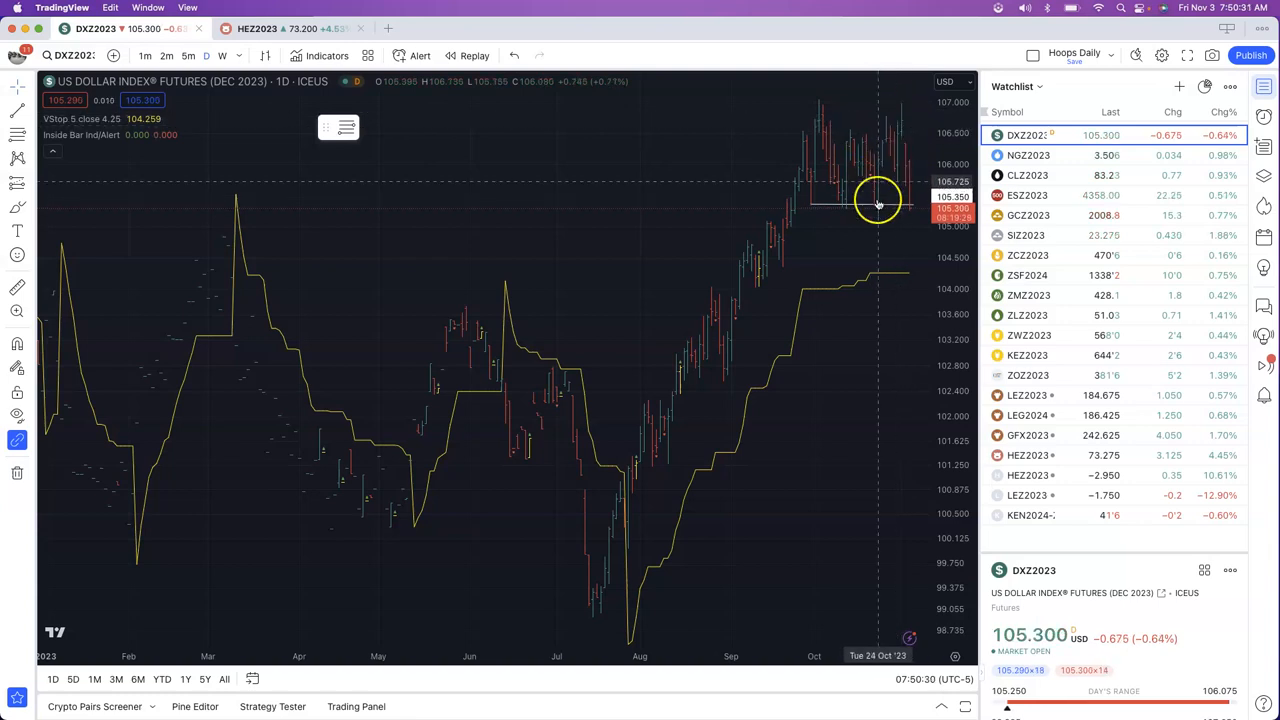
mouse_move(843, 142)
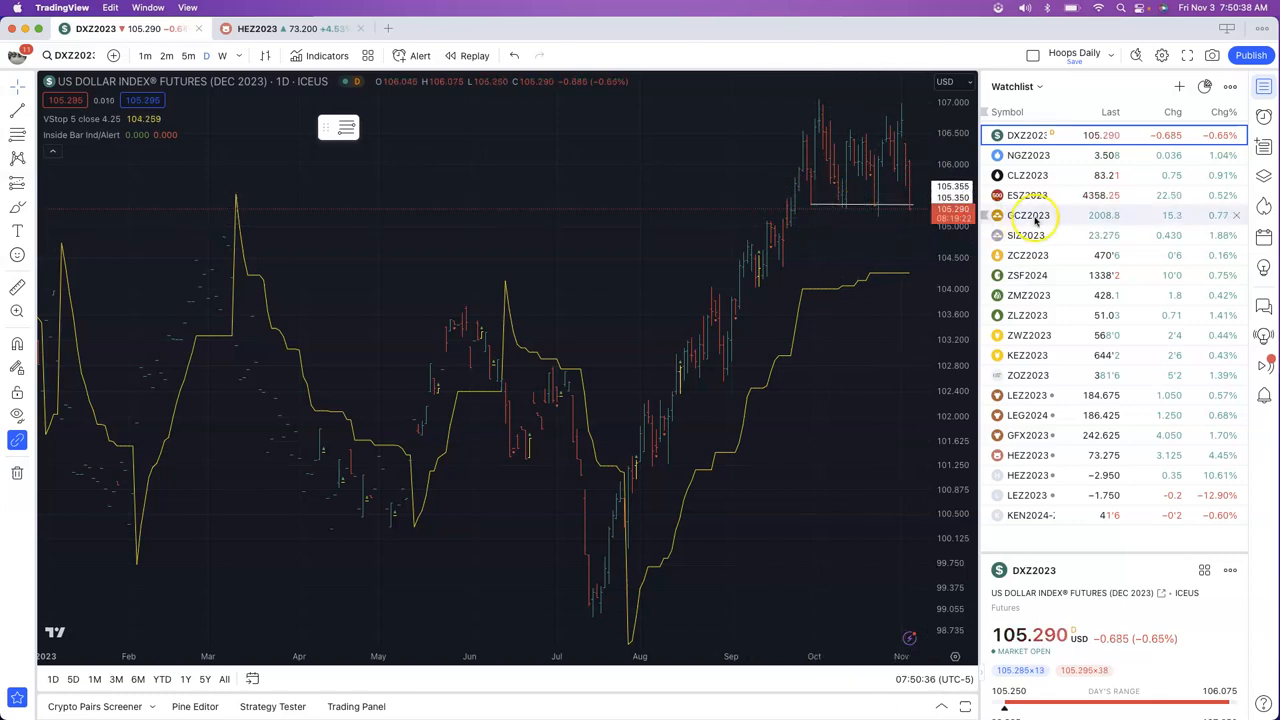
left_click(1027, 235)
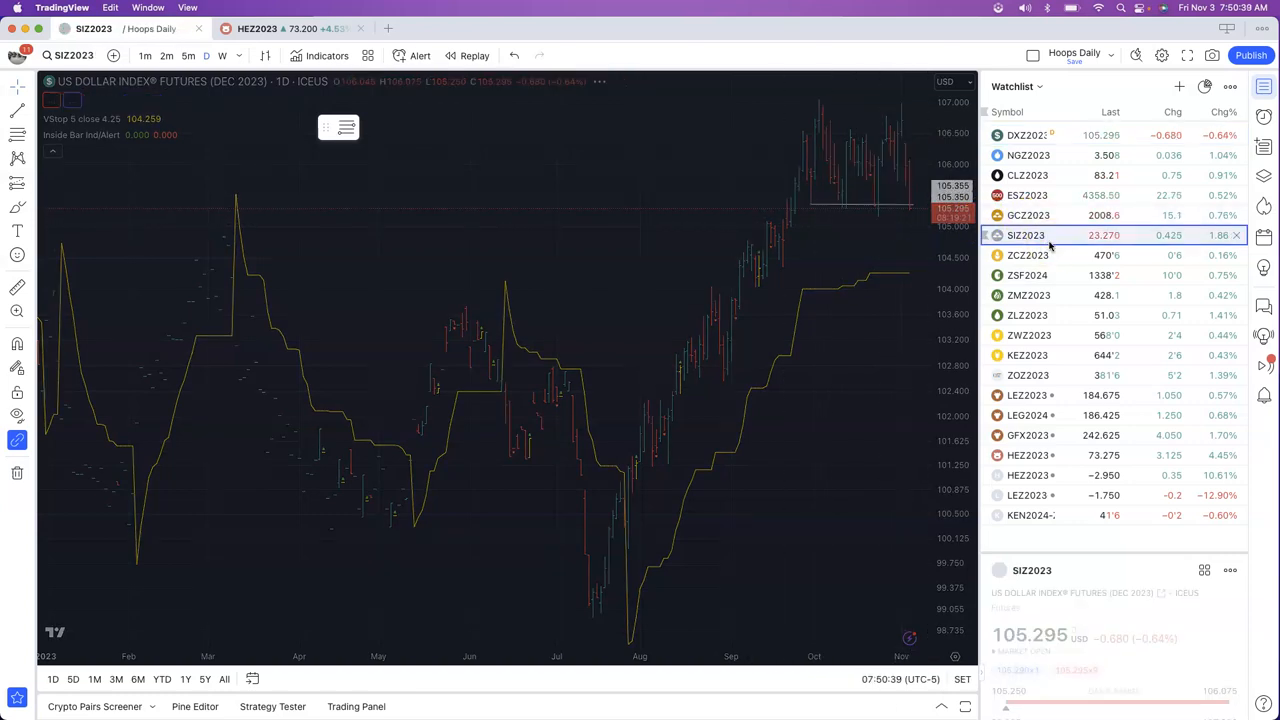
left_click(1026, 235)
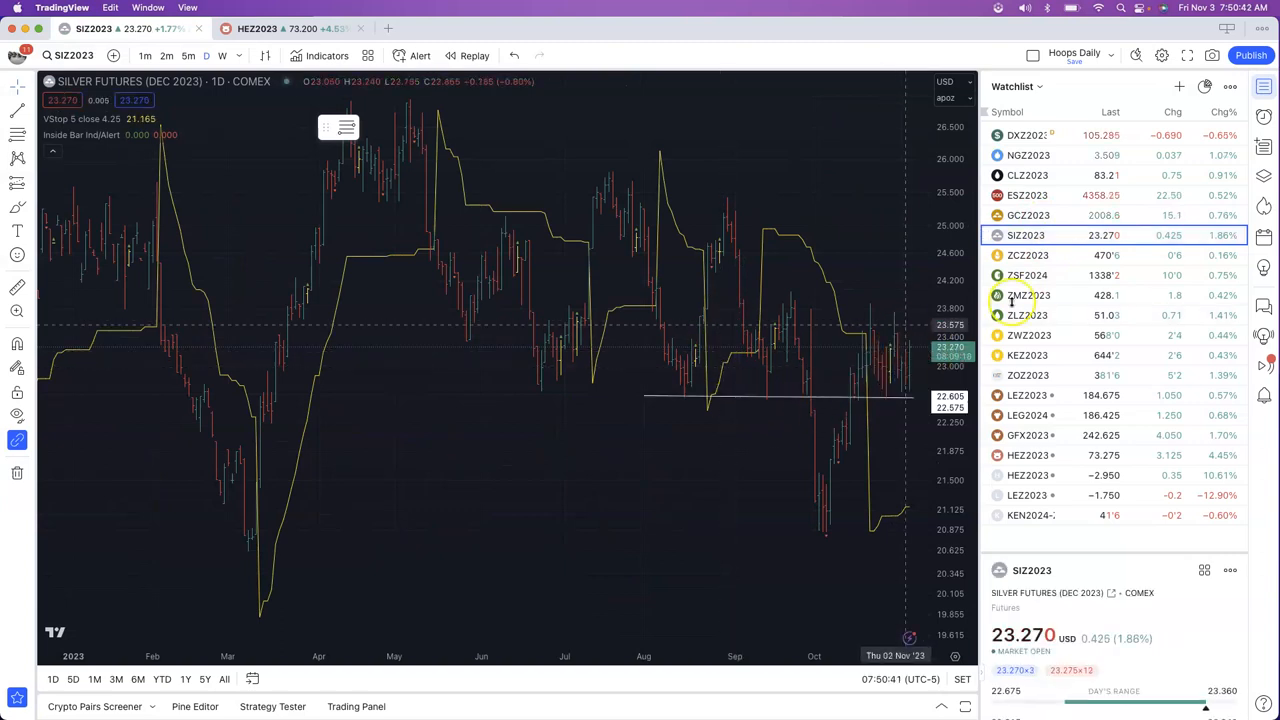
left_click(1030, 215)
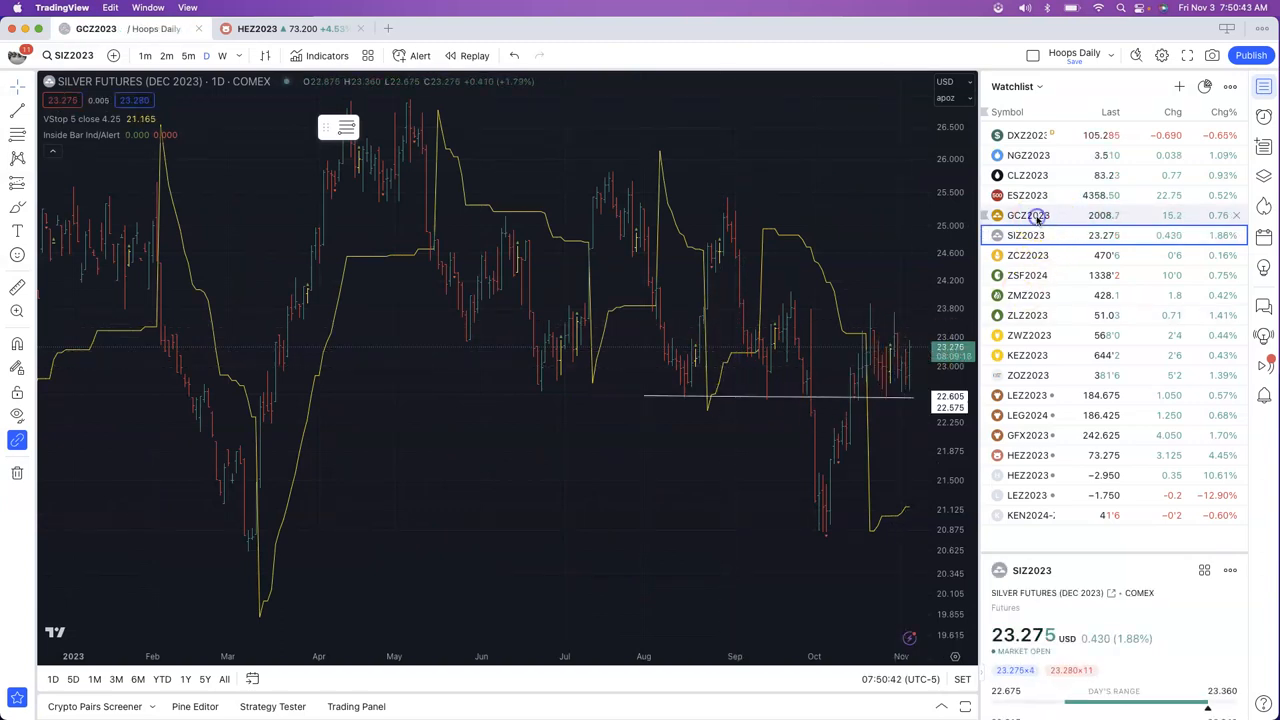
left_click(1027, 215)
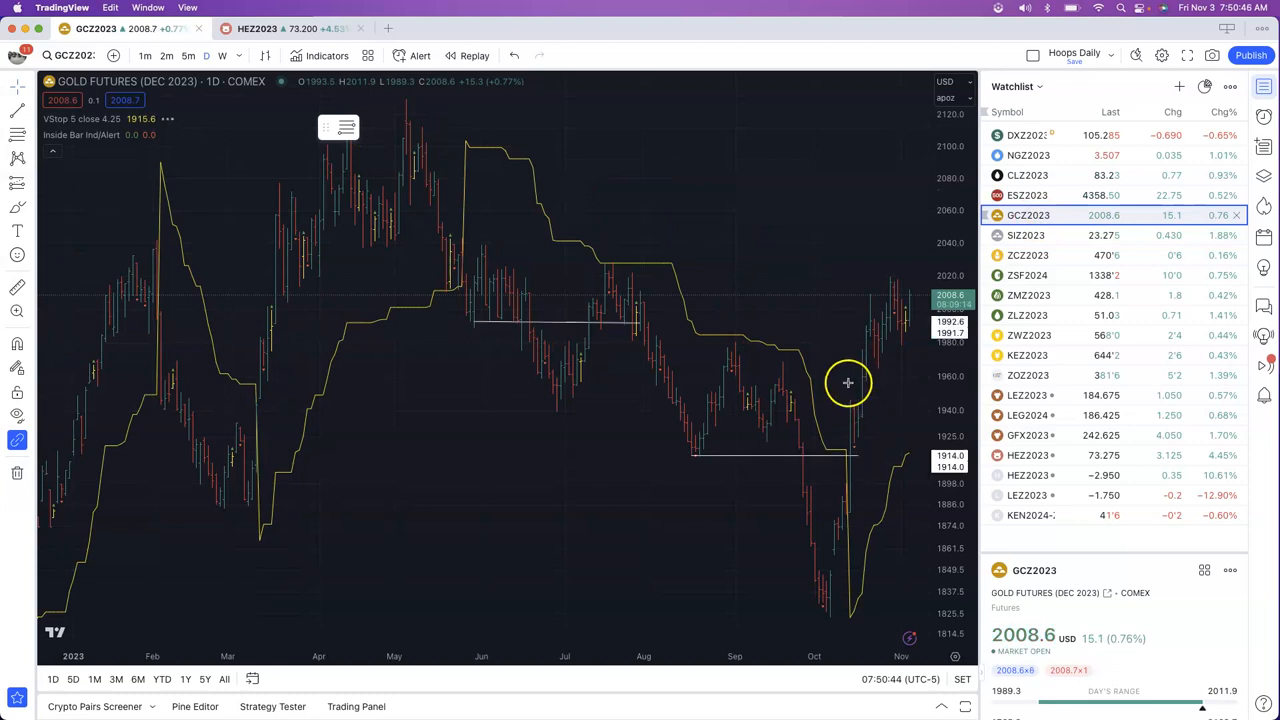
mouse_move(900, 275)
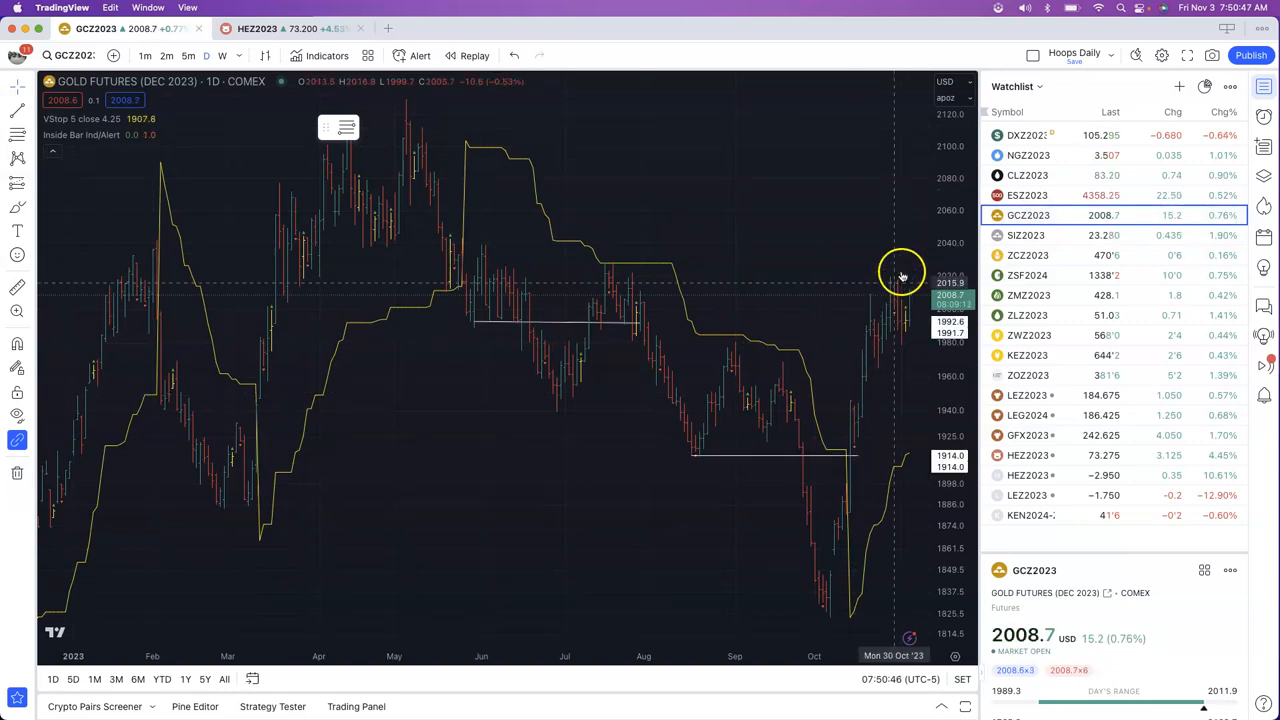
mouse_move(862, 368)
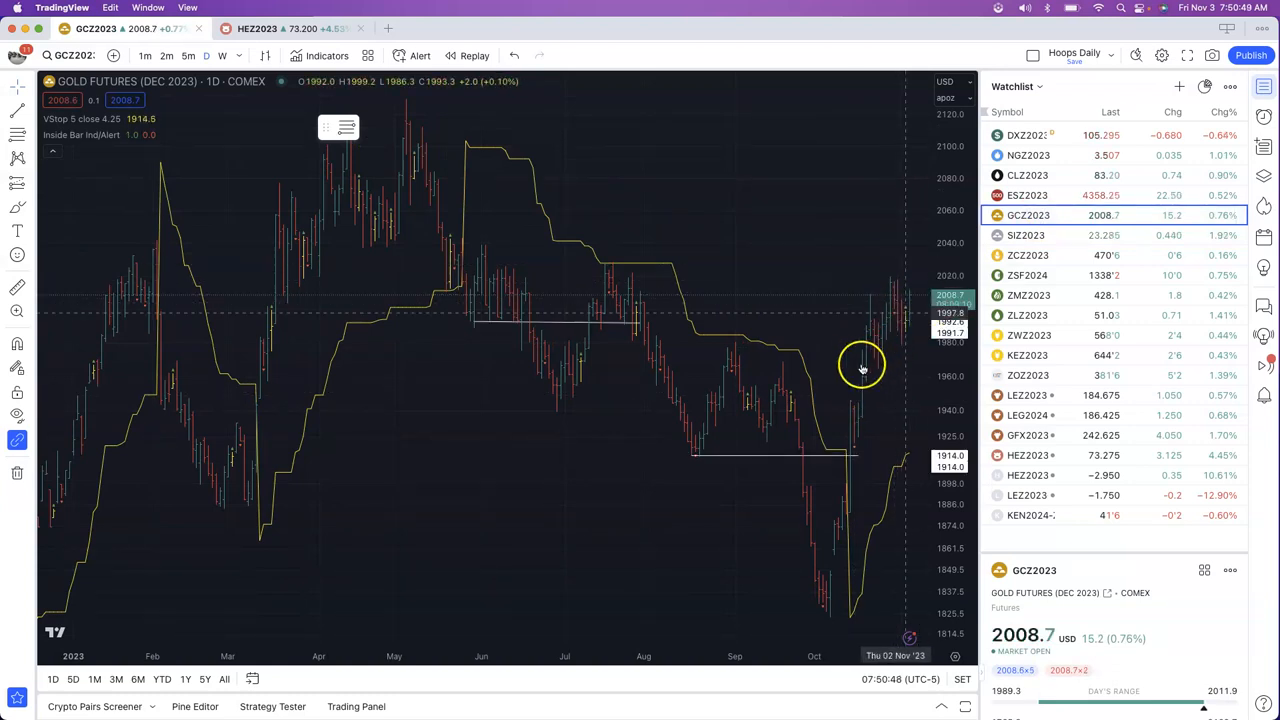
mouse_move(832, 607)
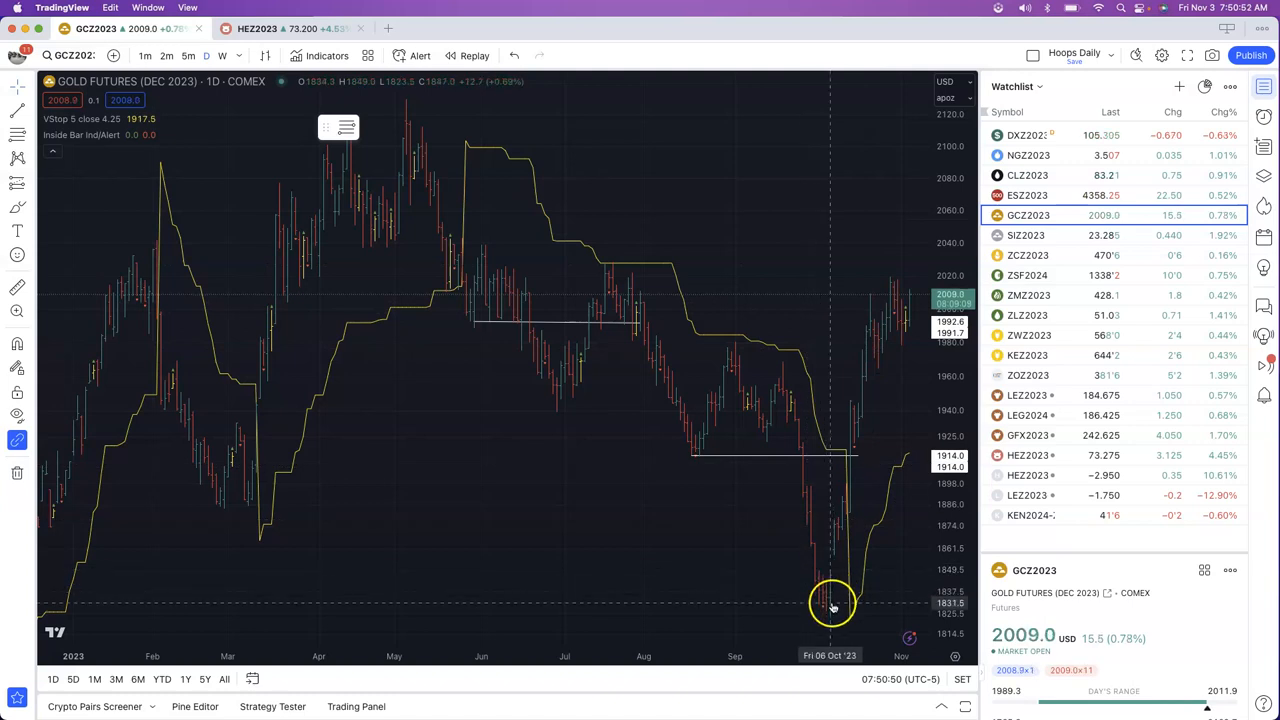
mouse_move(822, 538)
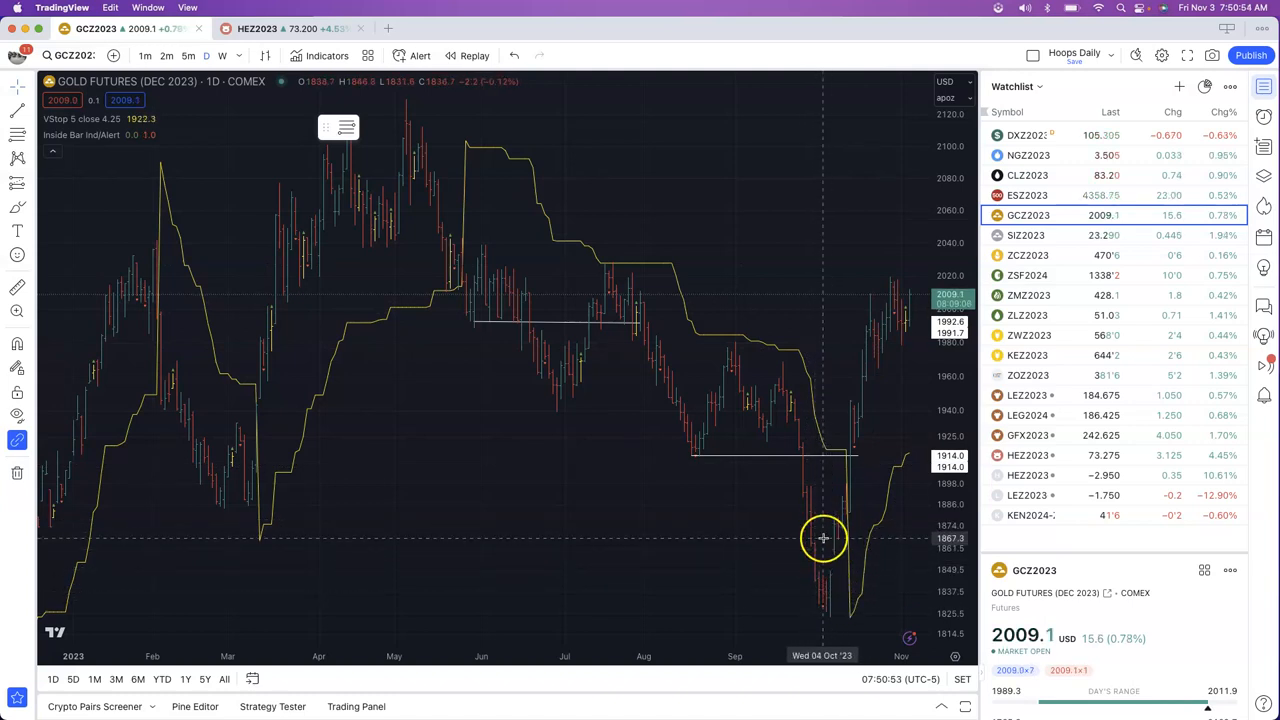
mouse_move(897, 519)
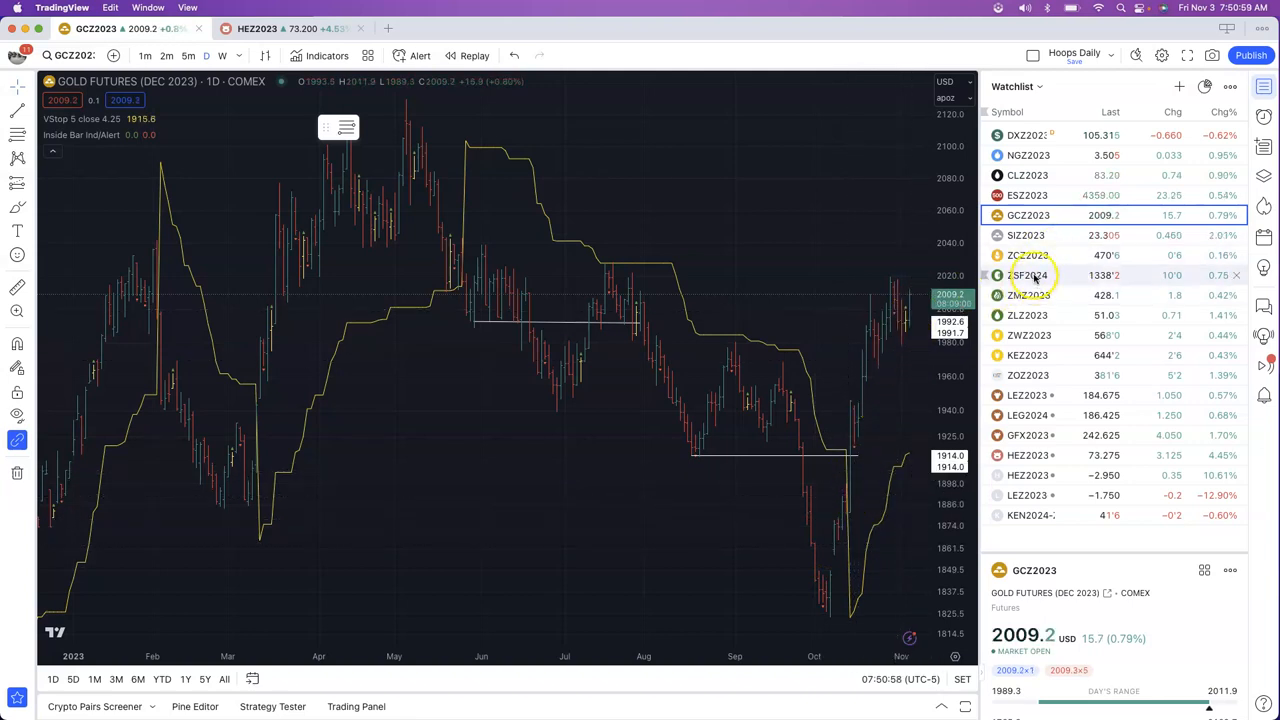
mouse_move(1030, 255)
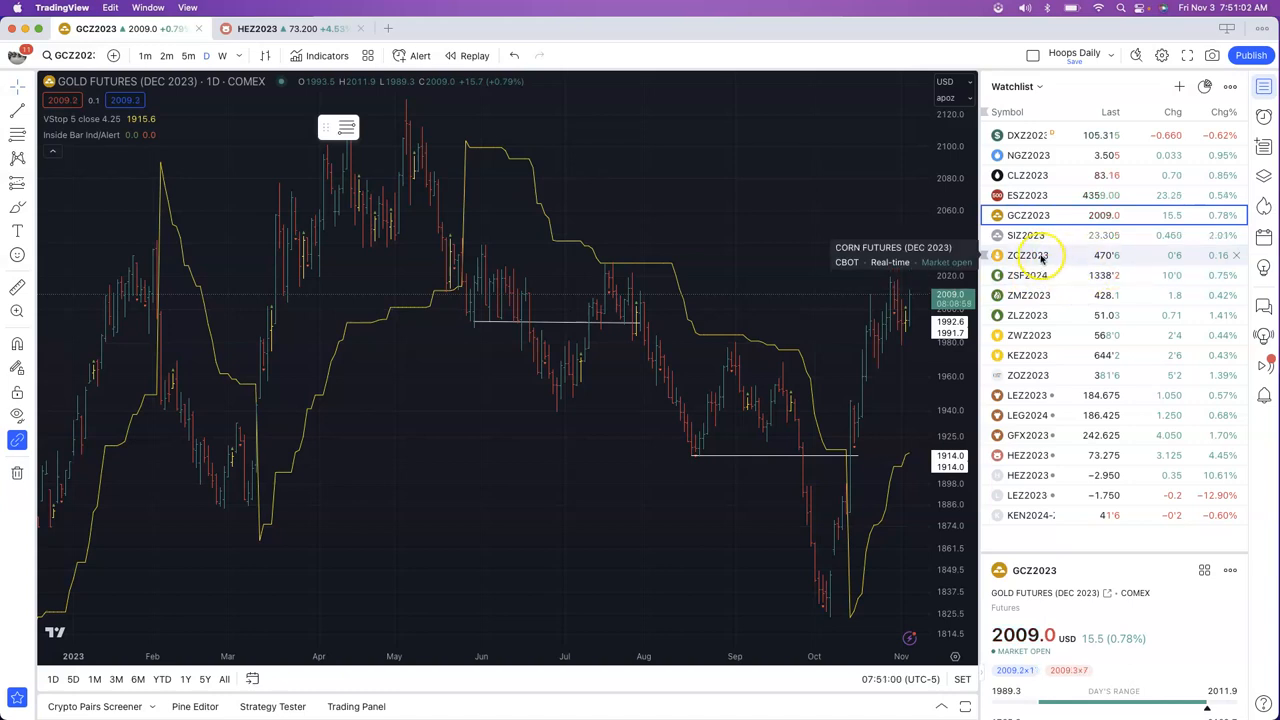
- Open the ZCZ2023 corn daily chart, then pick ZSF2024 soybeans from the watchlist
left_click(1028, 255)
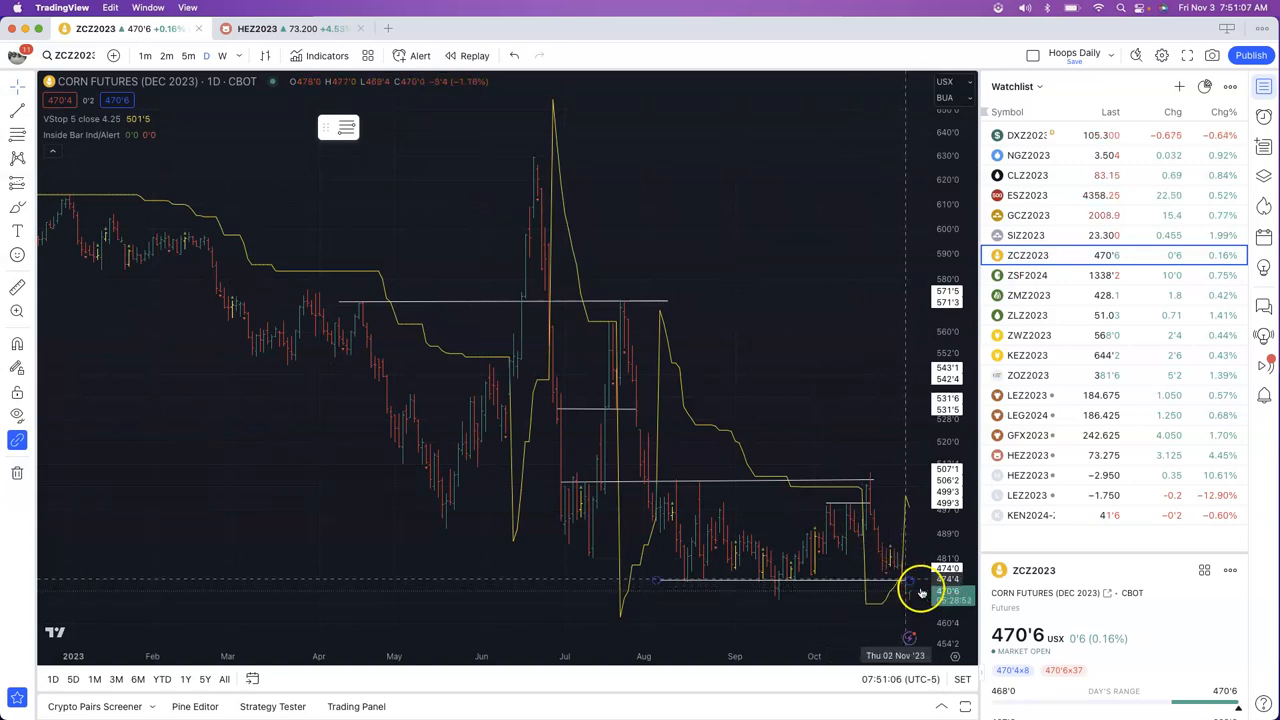
mouse_move(782, 602)
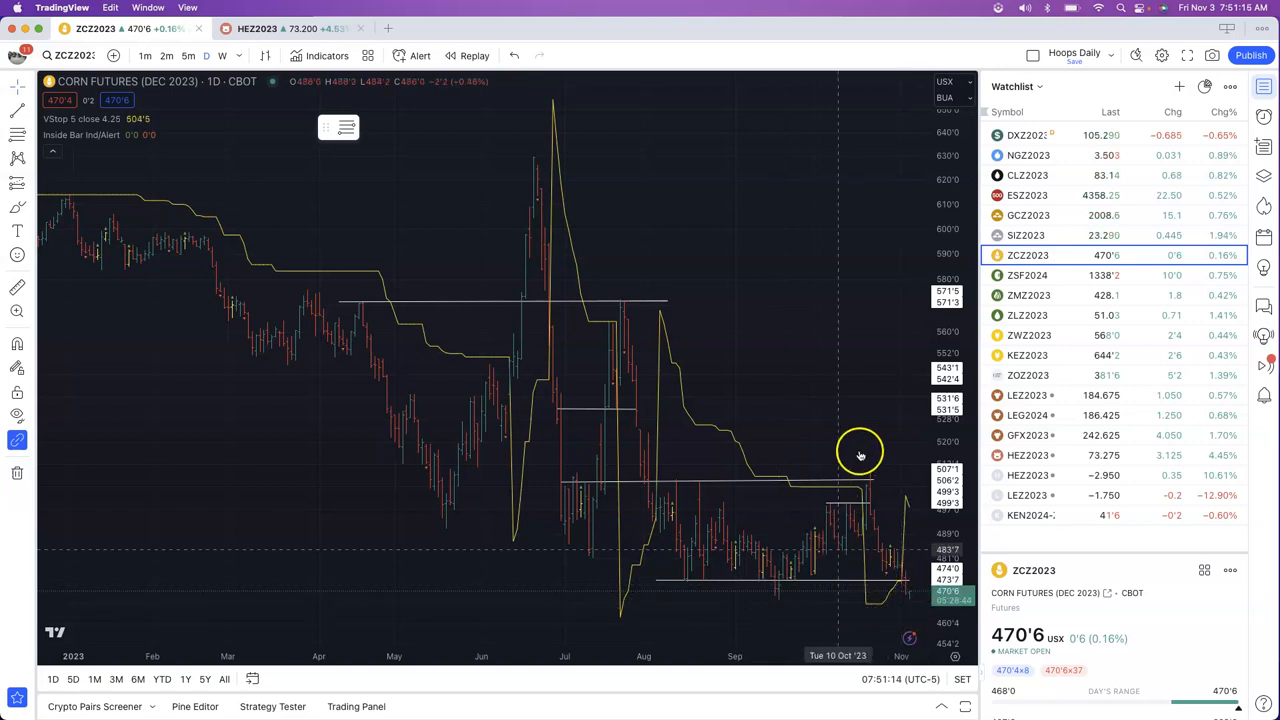
mouse_move(790, 596)
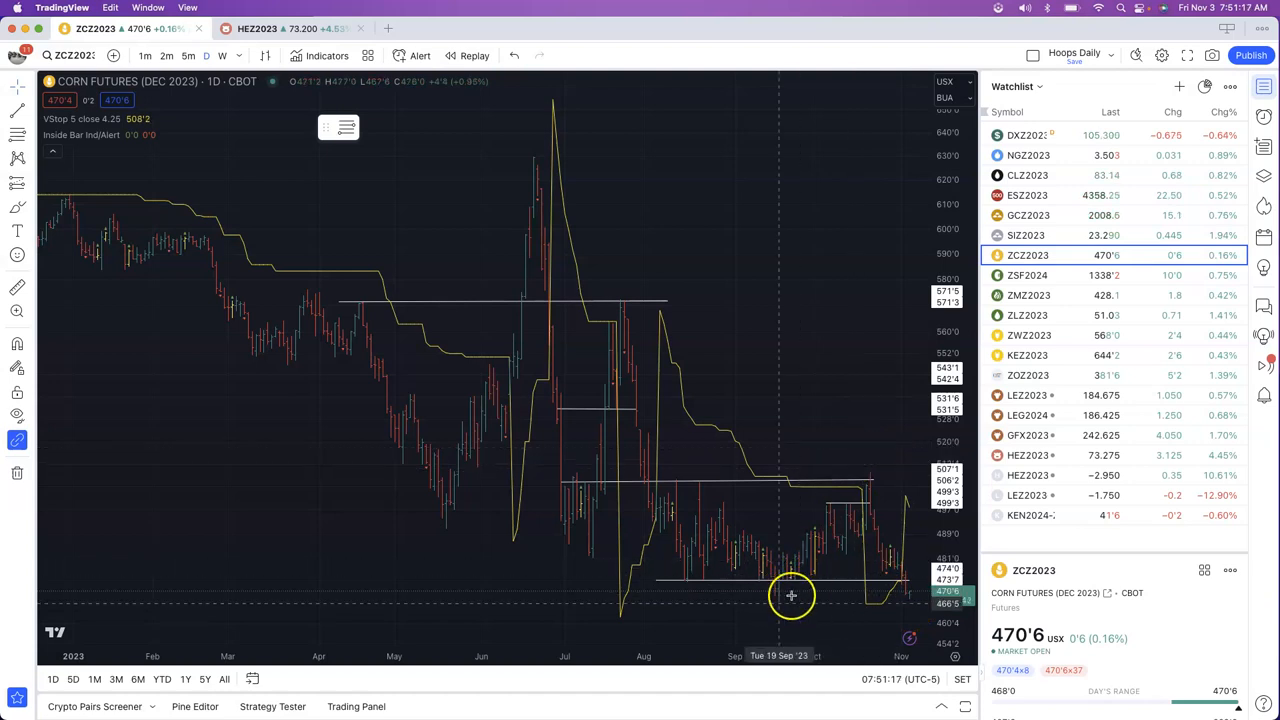
mouse_move(789, 592)
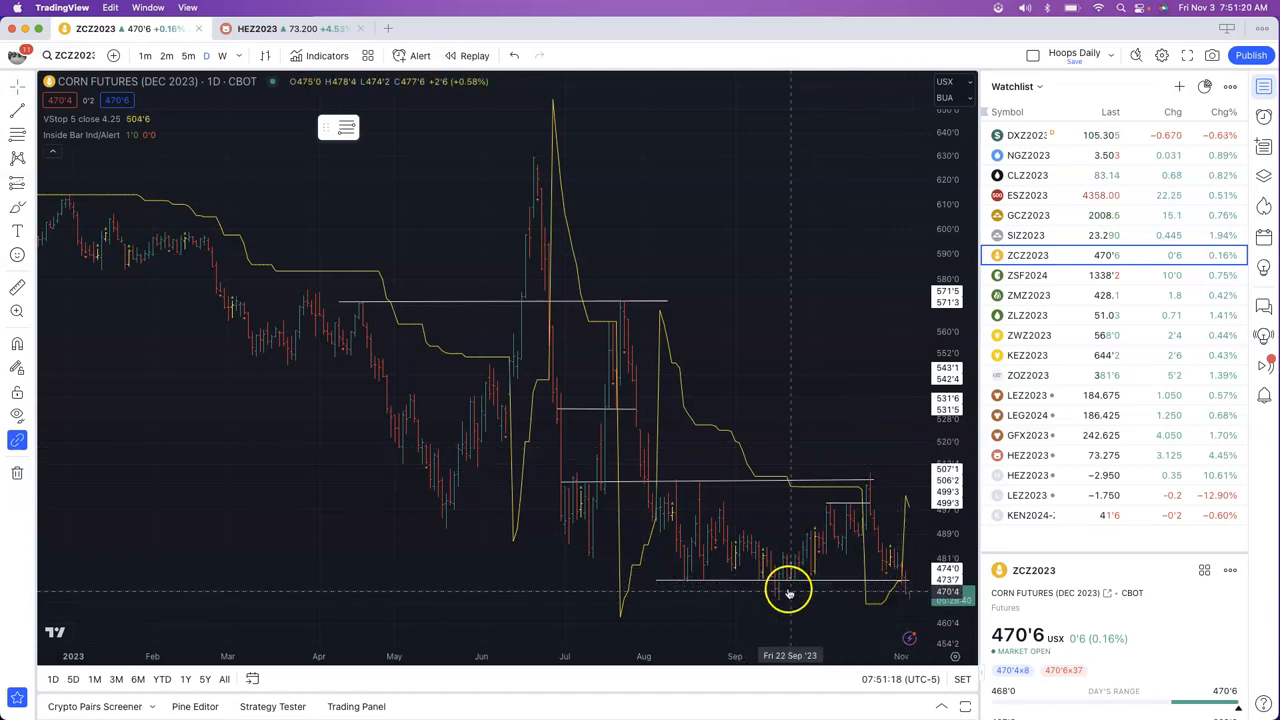
mouse_move(800, 560)
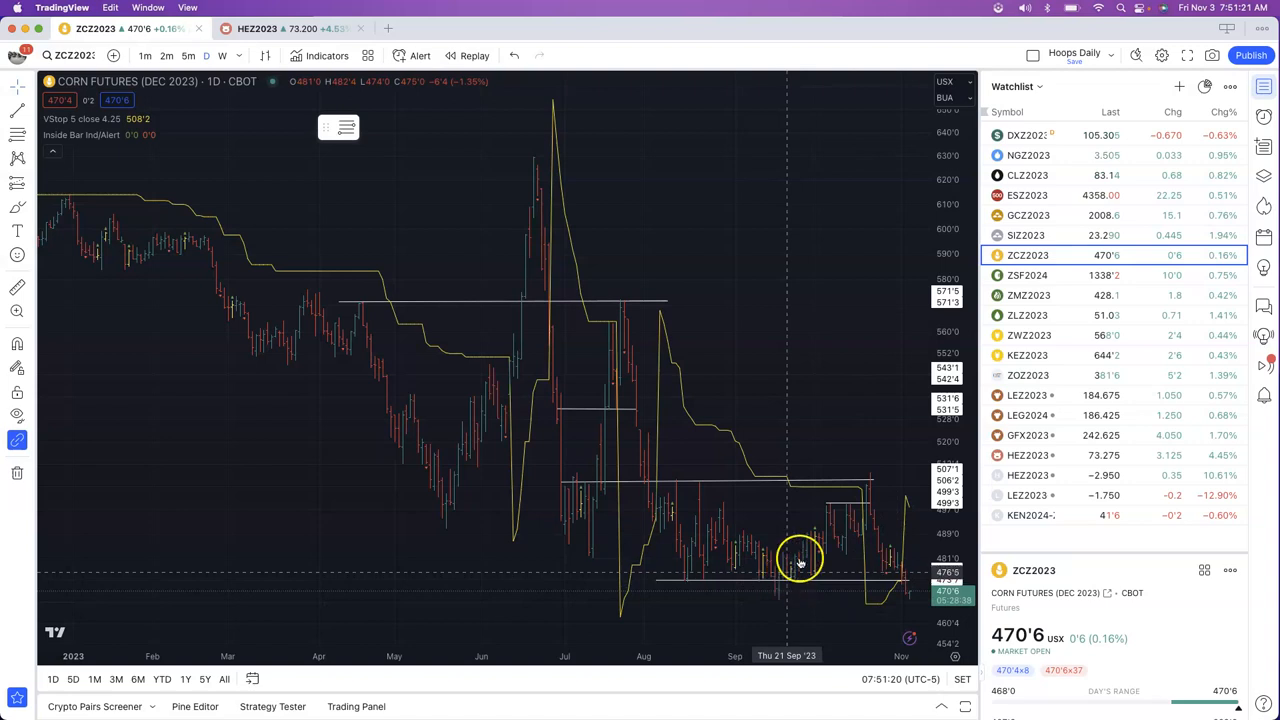
mouse_move(910, 600)
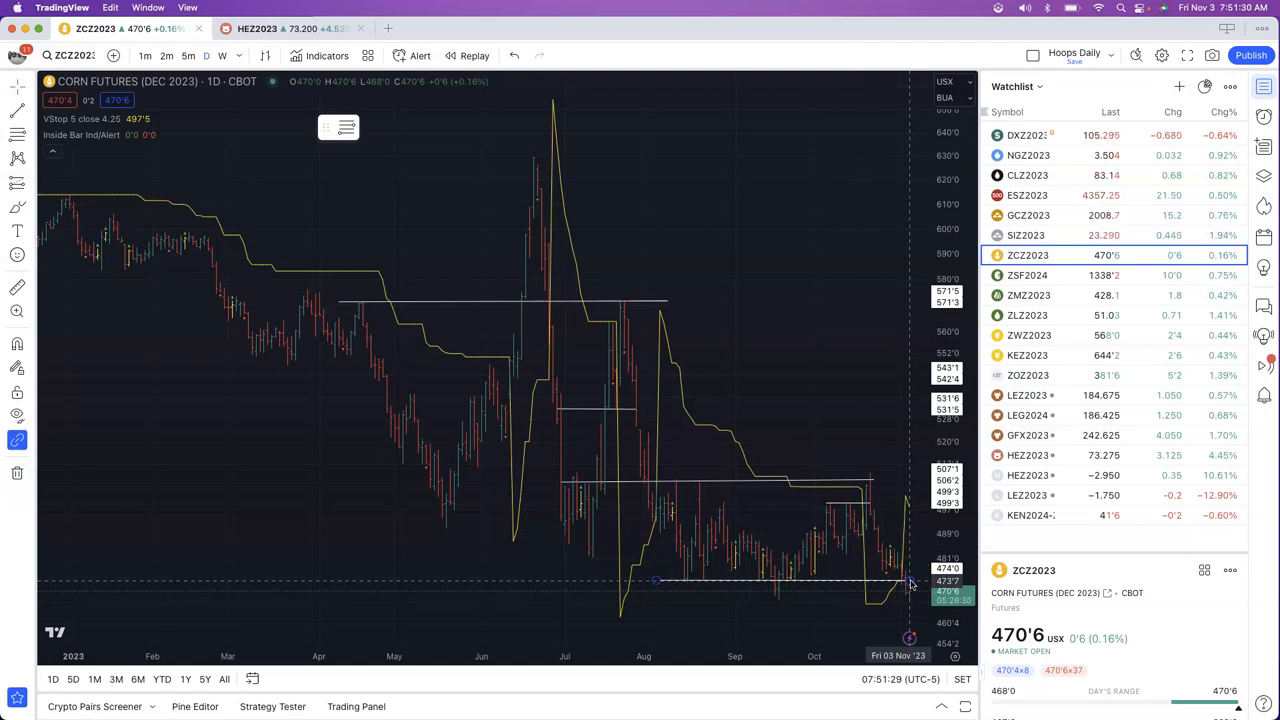
left_click(1028, 275)
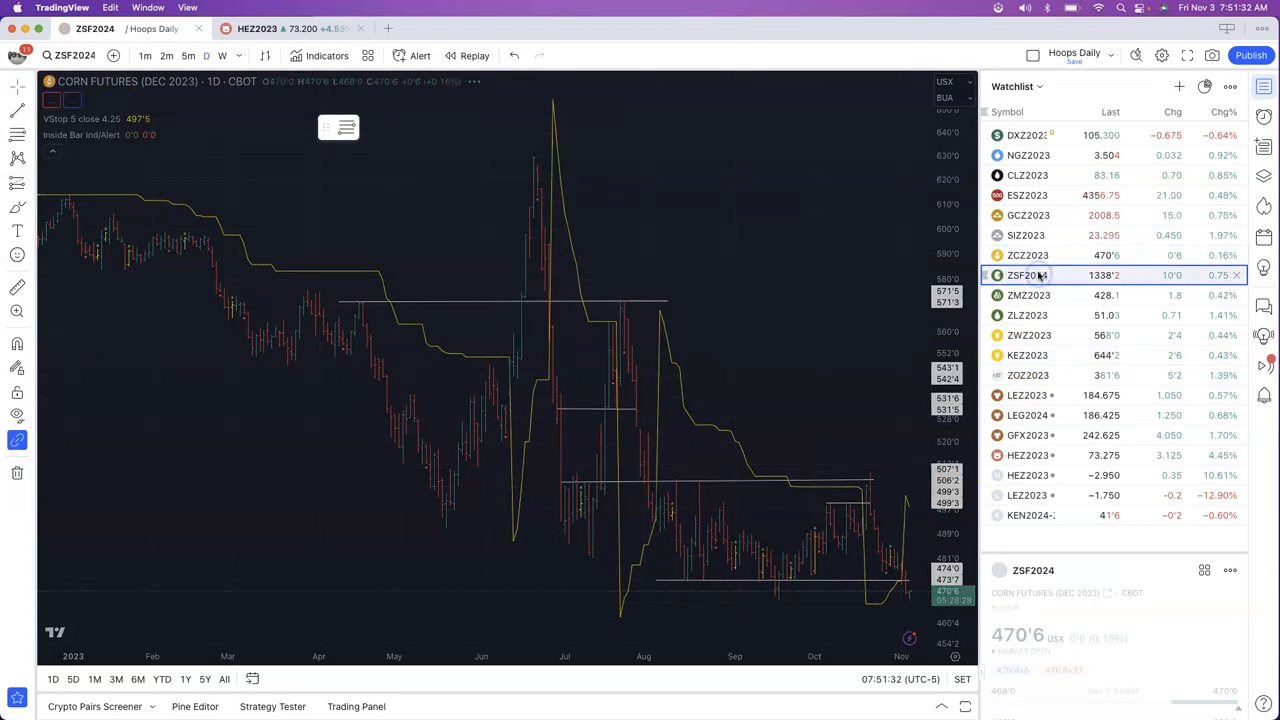
- Load the ZSF2024 soybean January 2024 daily chart, showing its level near 1301
left_click(1027, 275)
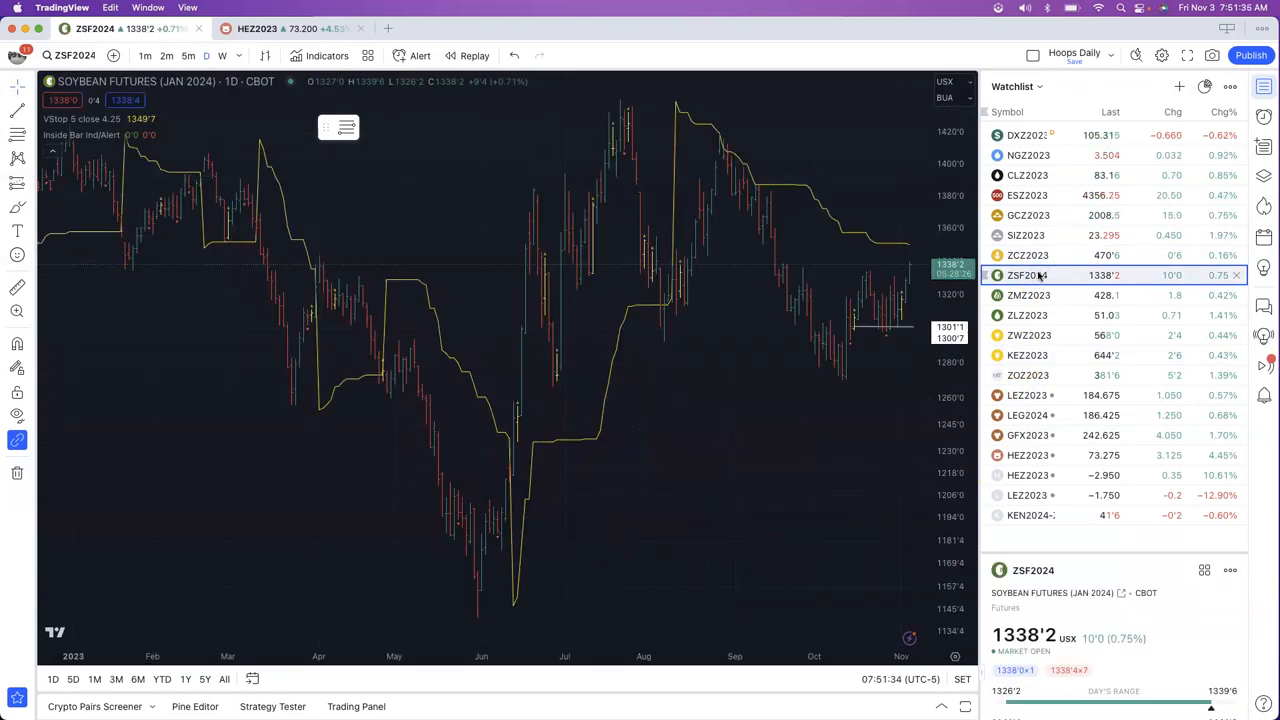
mouse_move(862, 323)
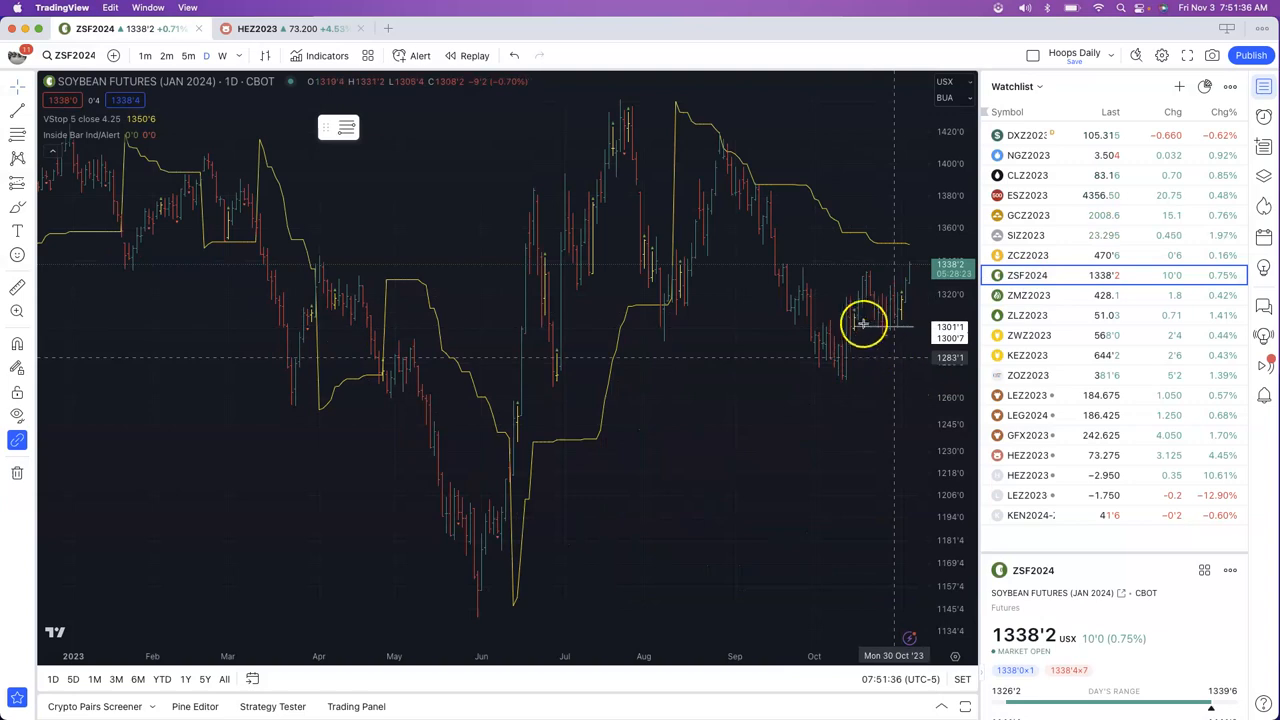
mouse_move(890, 274)
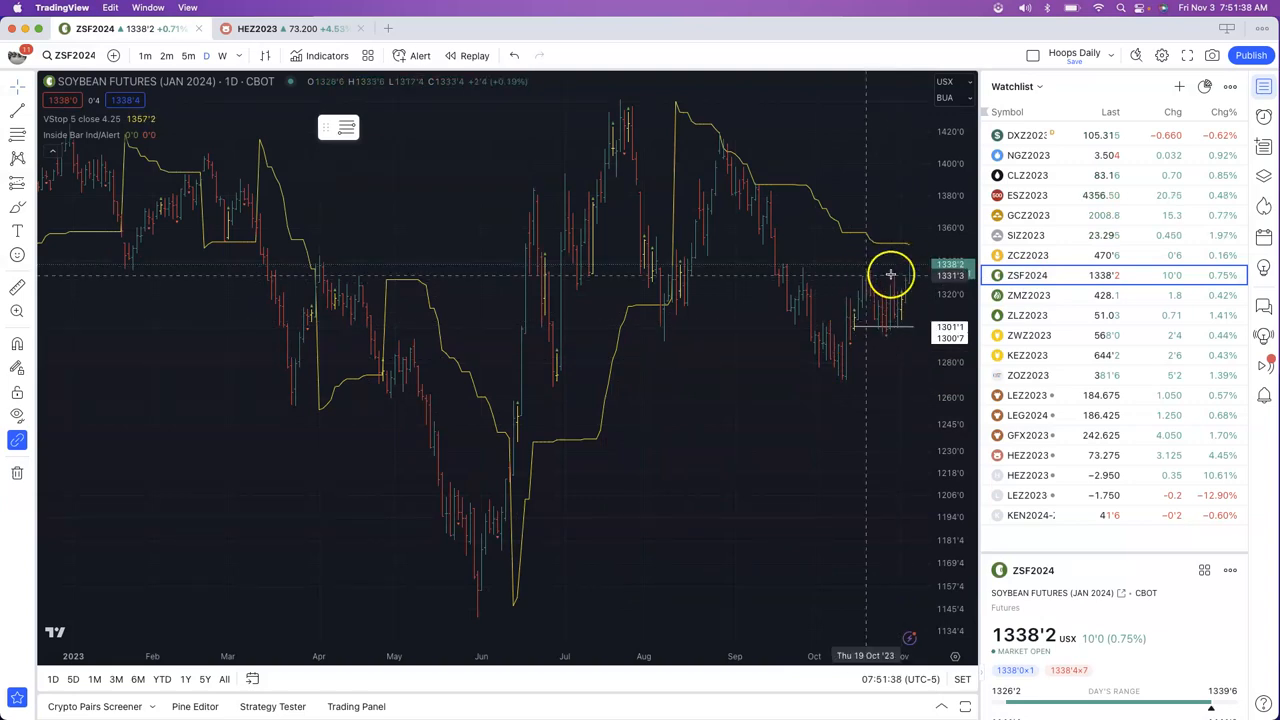
mouse_move(882, 288)
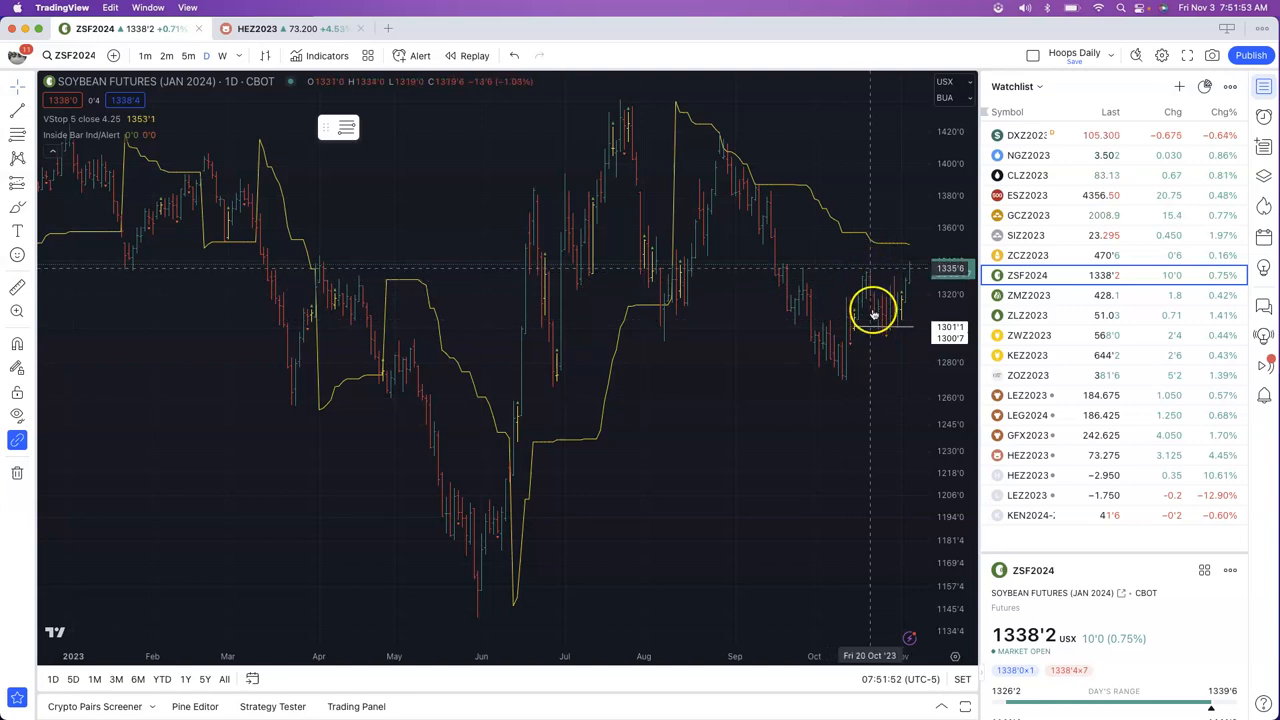
mouse_move(890, 258)
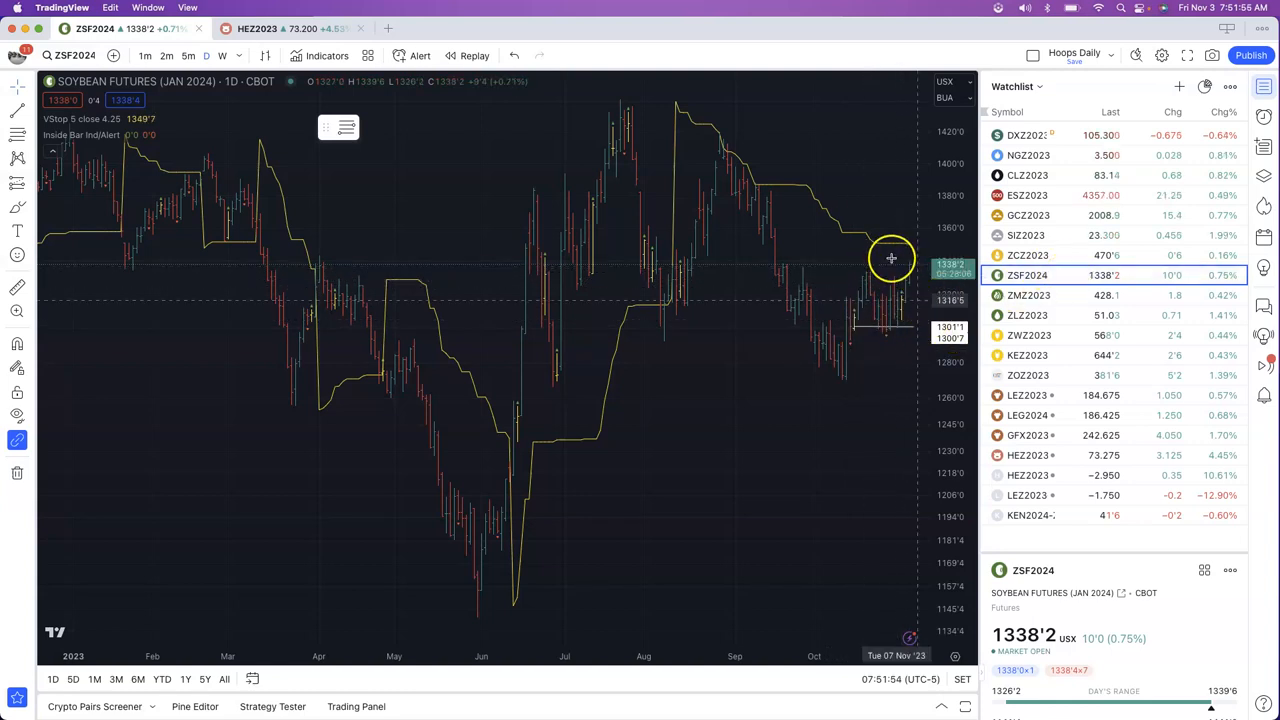
mouse_move(910, 285)
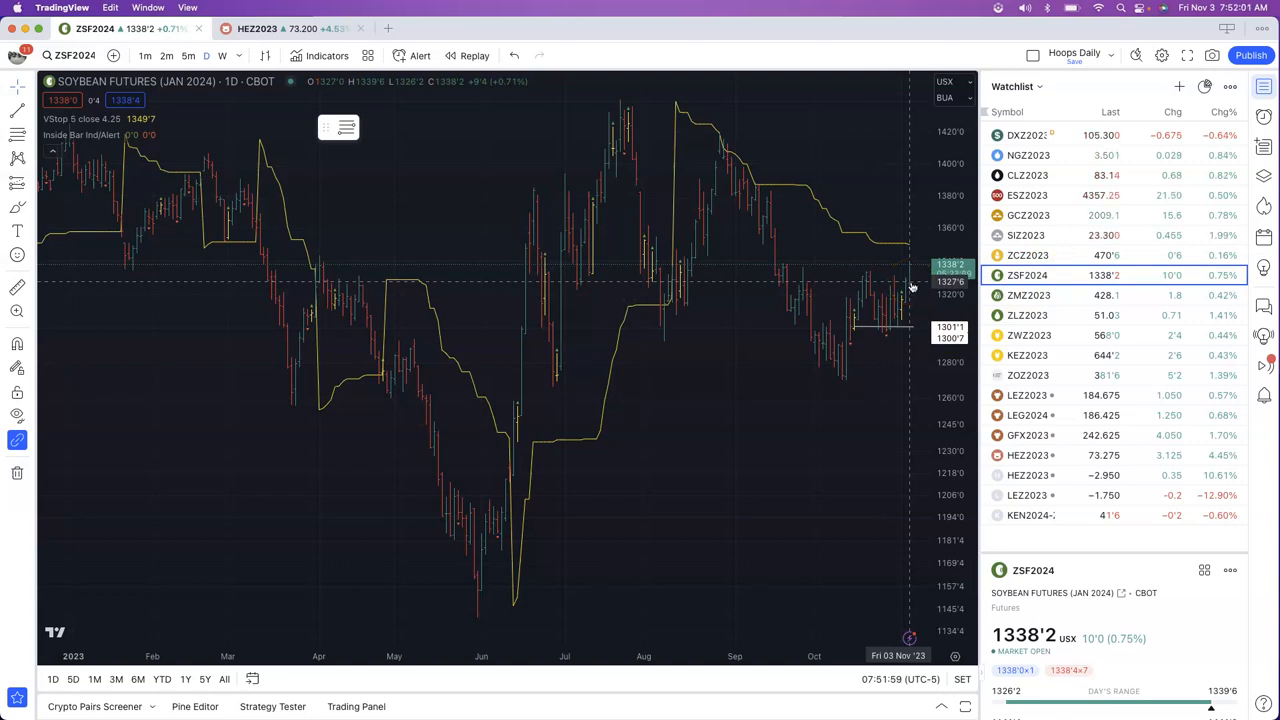
mouse_move(905, 256)
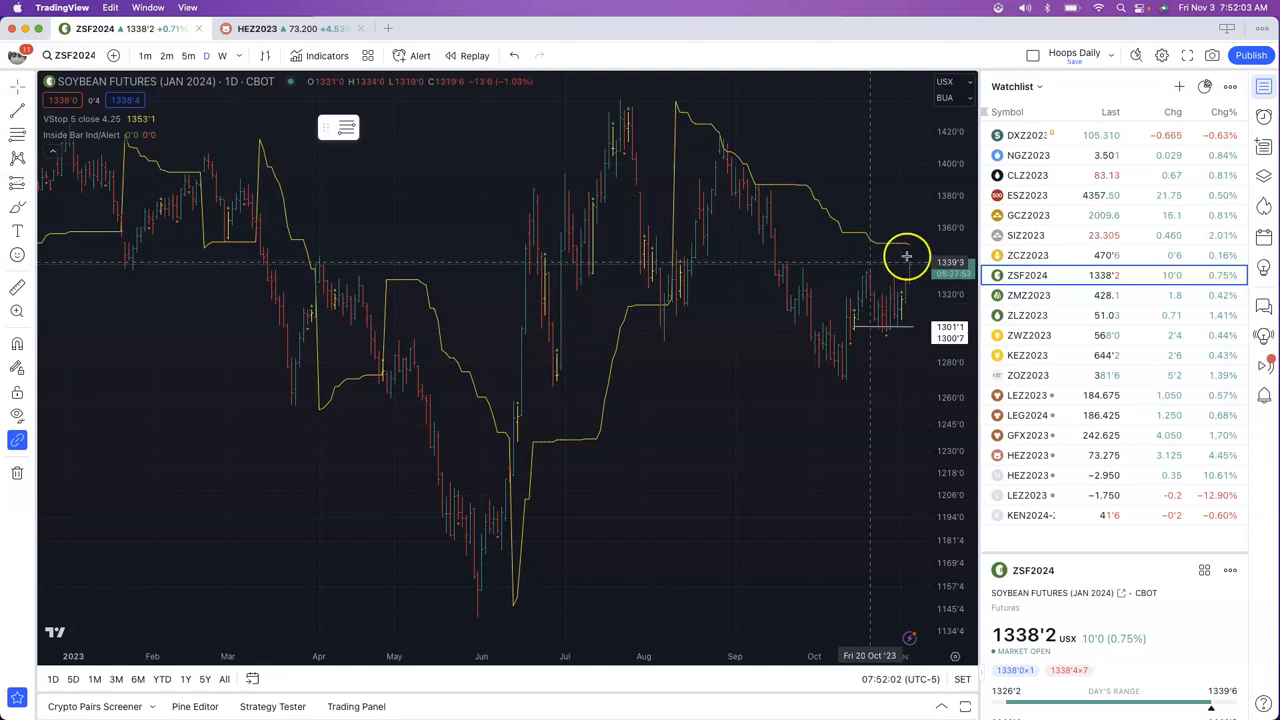
mouse_move(1030, 355)
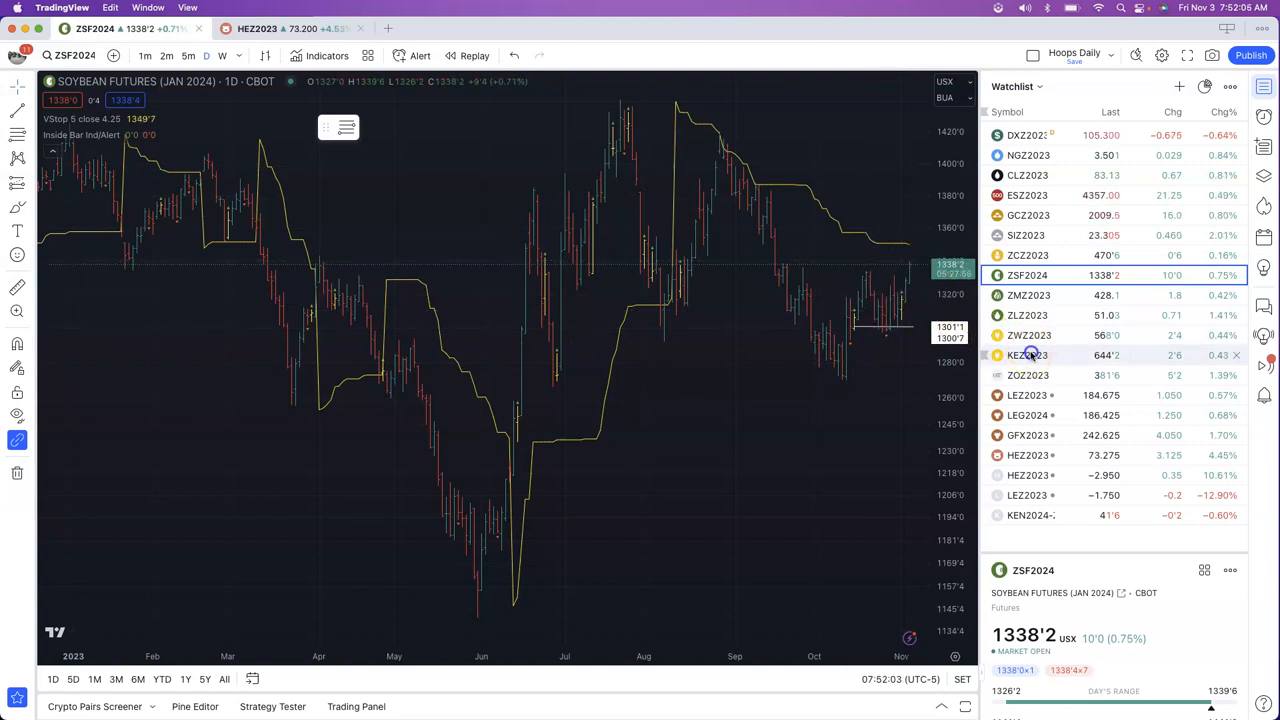
left_click(1027, 355)
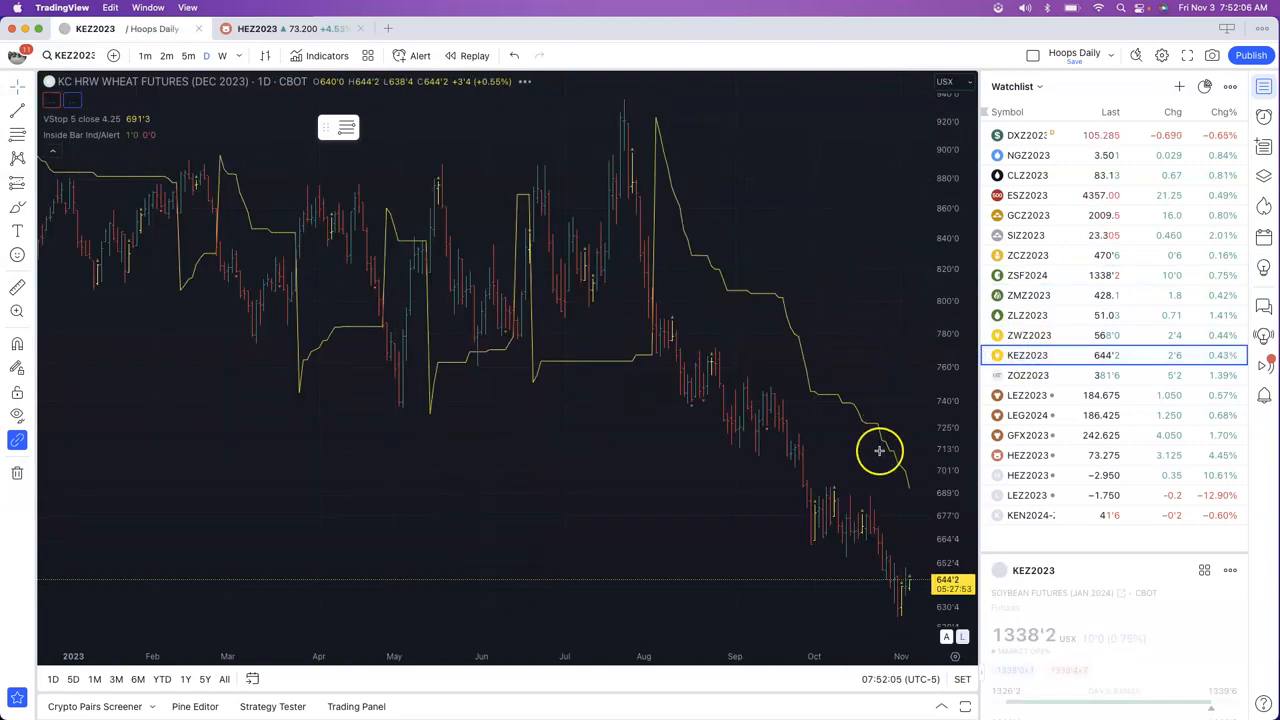
mouse_move(905, 590)
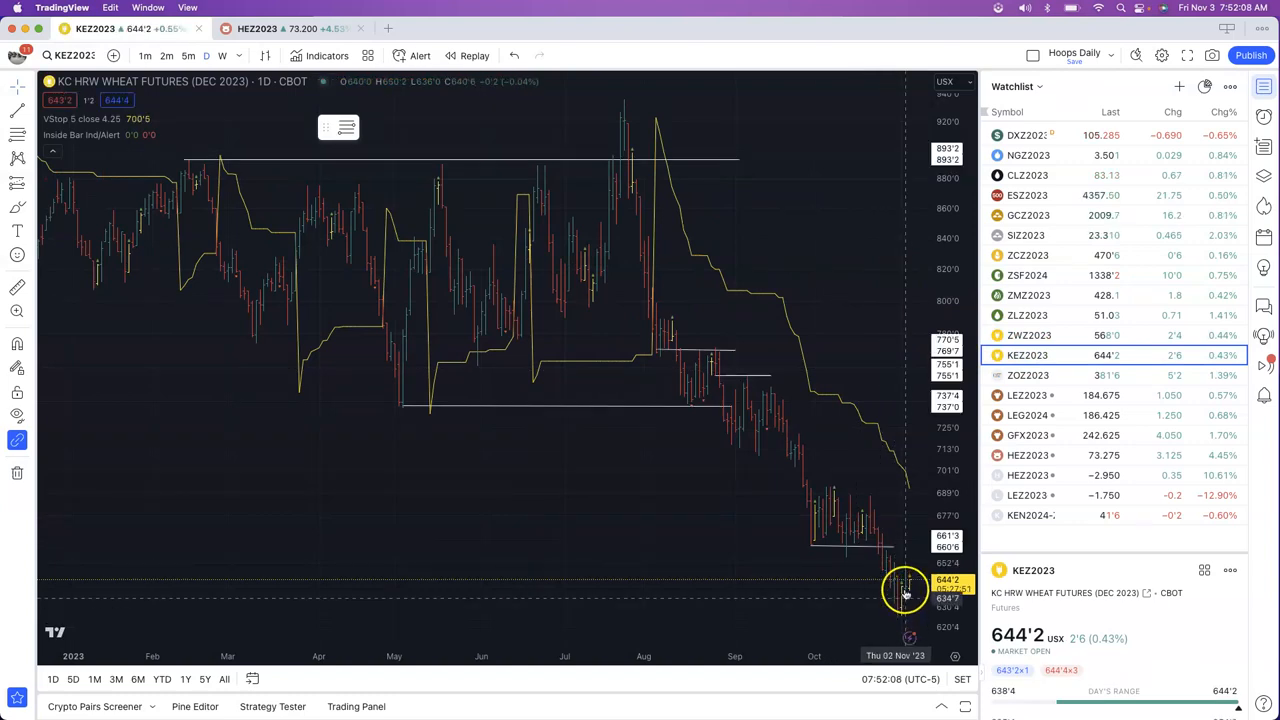
mouse_move(895, 548)
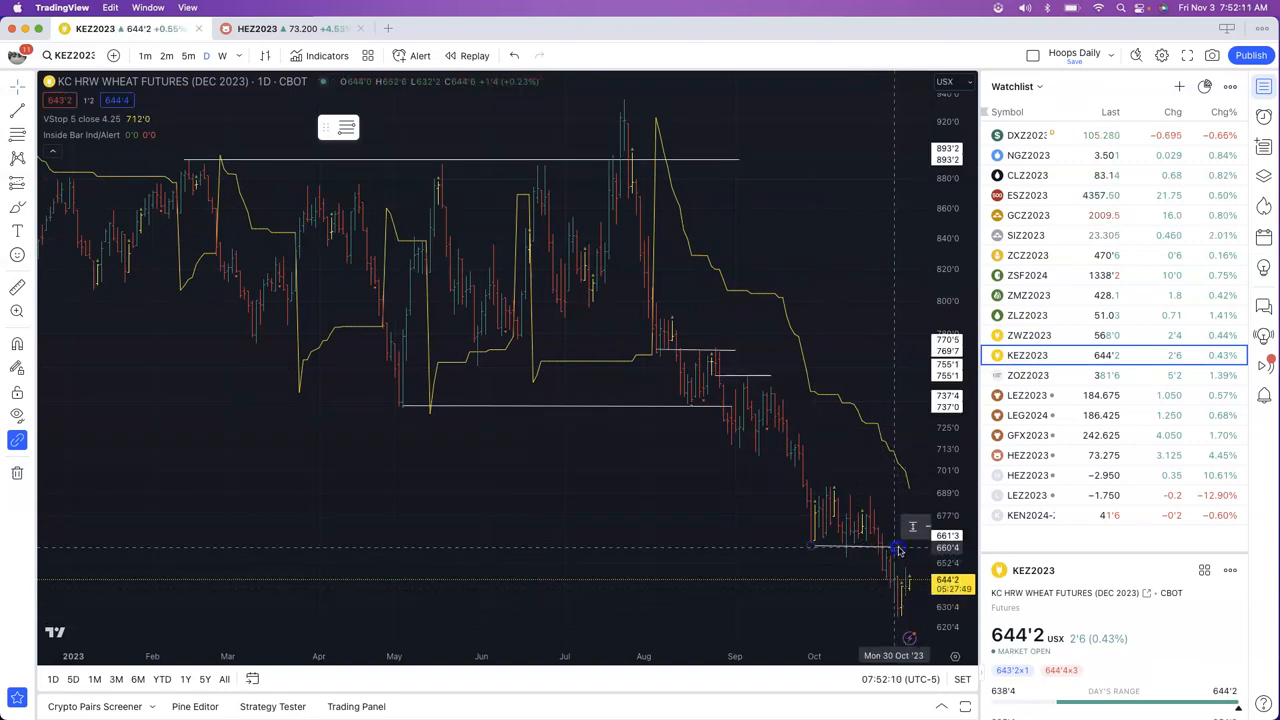
left_click_drag(810, 545, 920, 545)
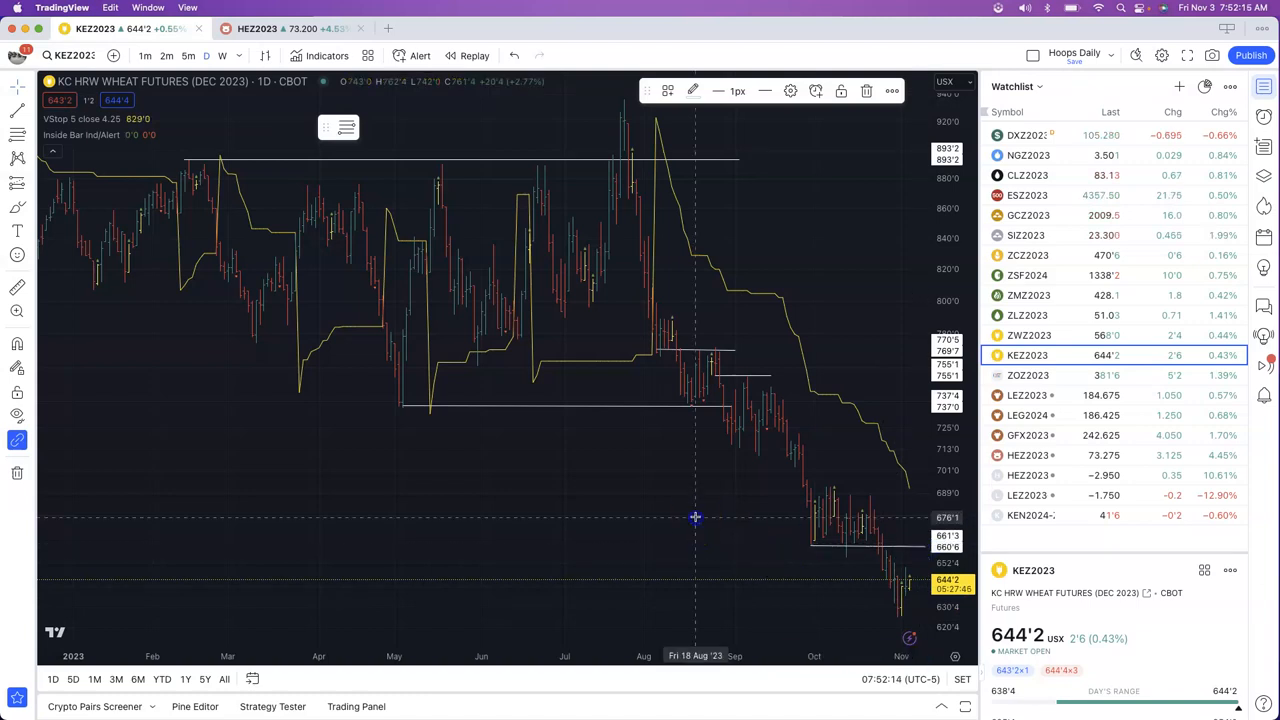
mouse_move(819, 407)
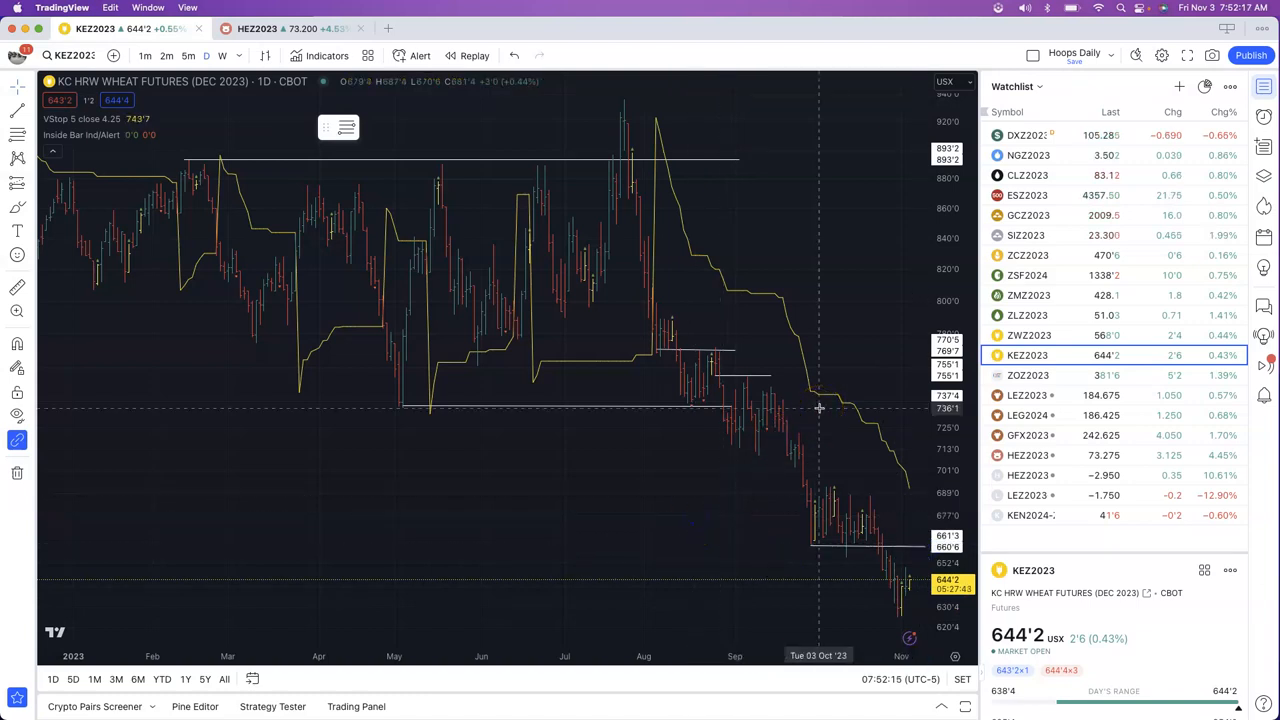
mouse_move(902, 550)
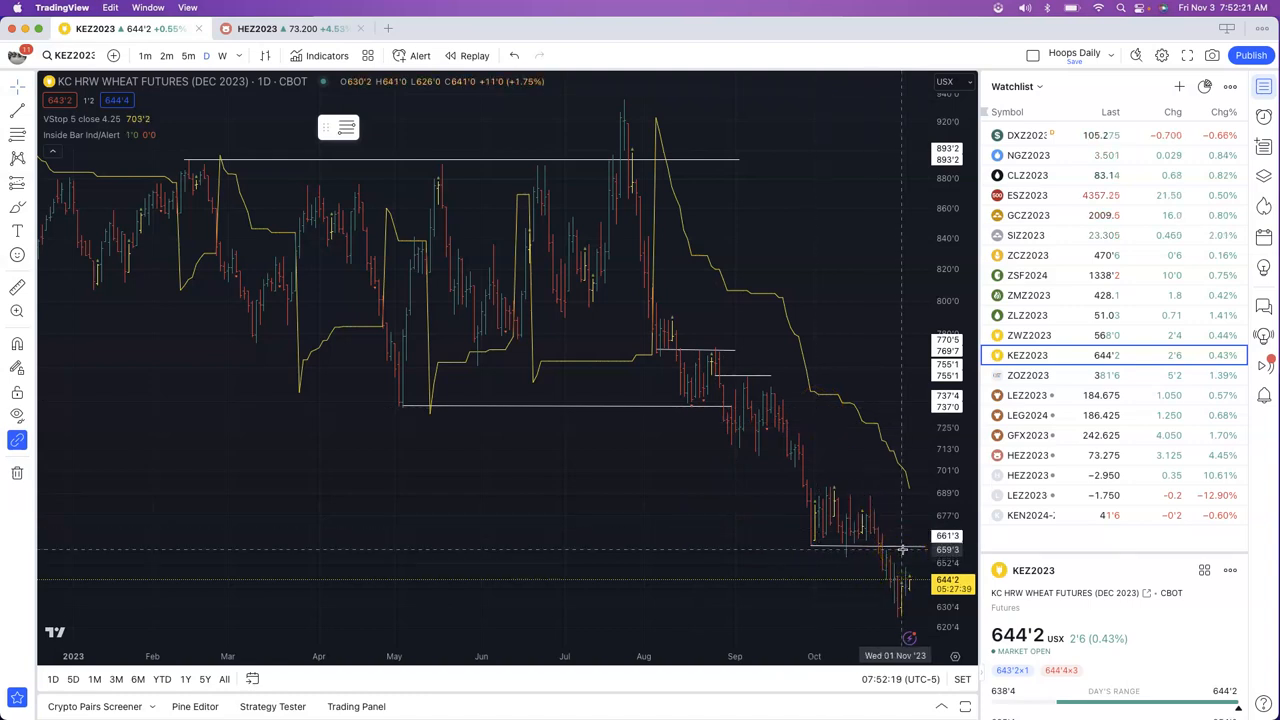
mouse_move(905, 550)
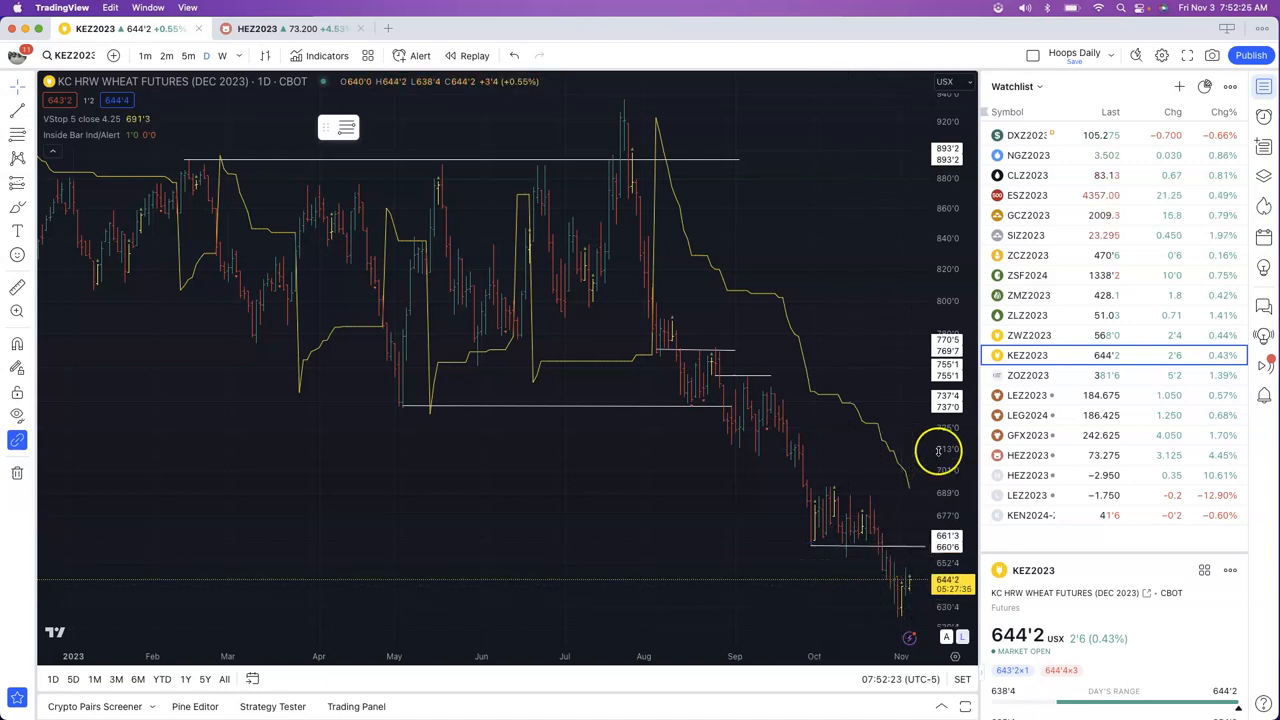
mouse_move(780, 337)
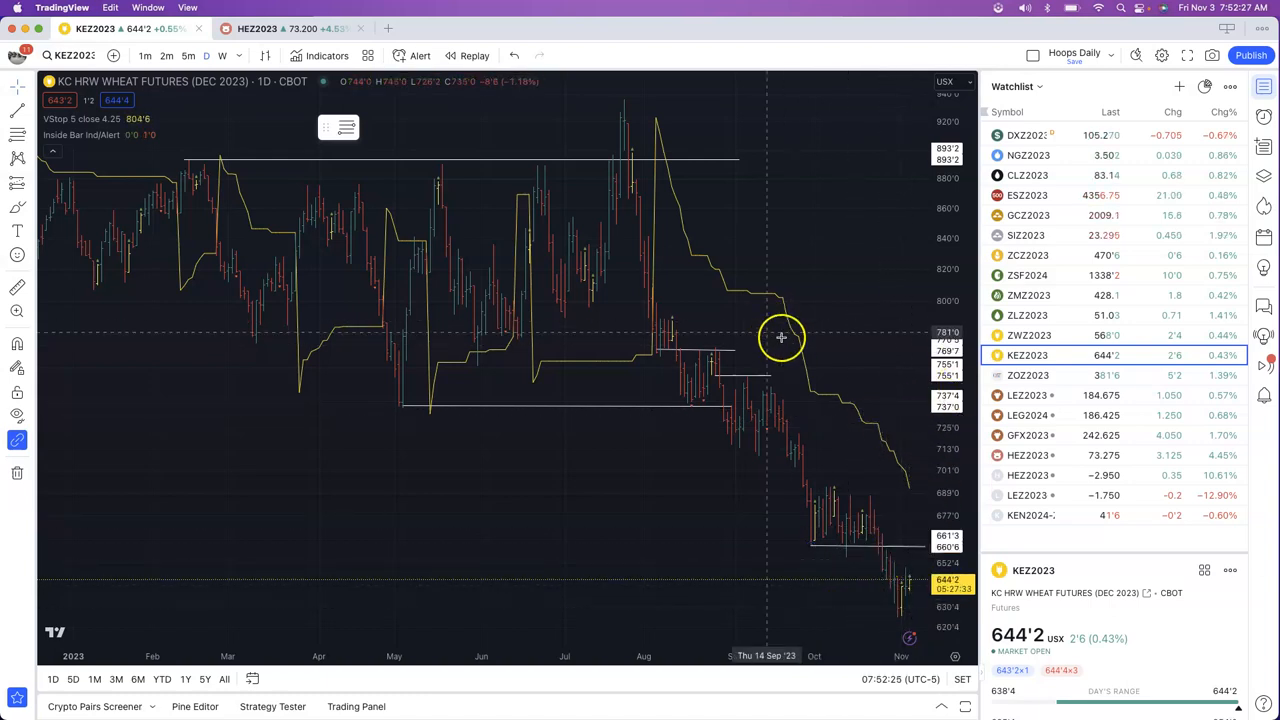
mouse_move(843, 379)
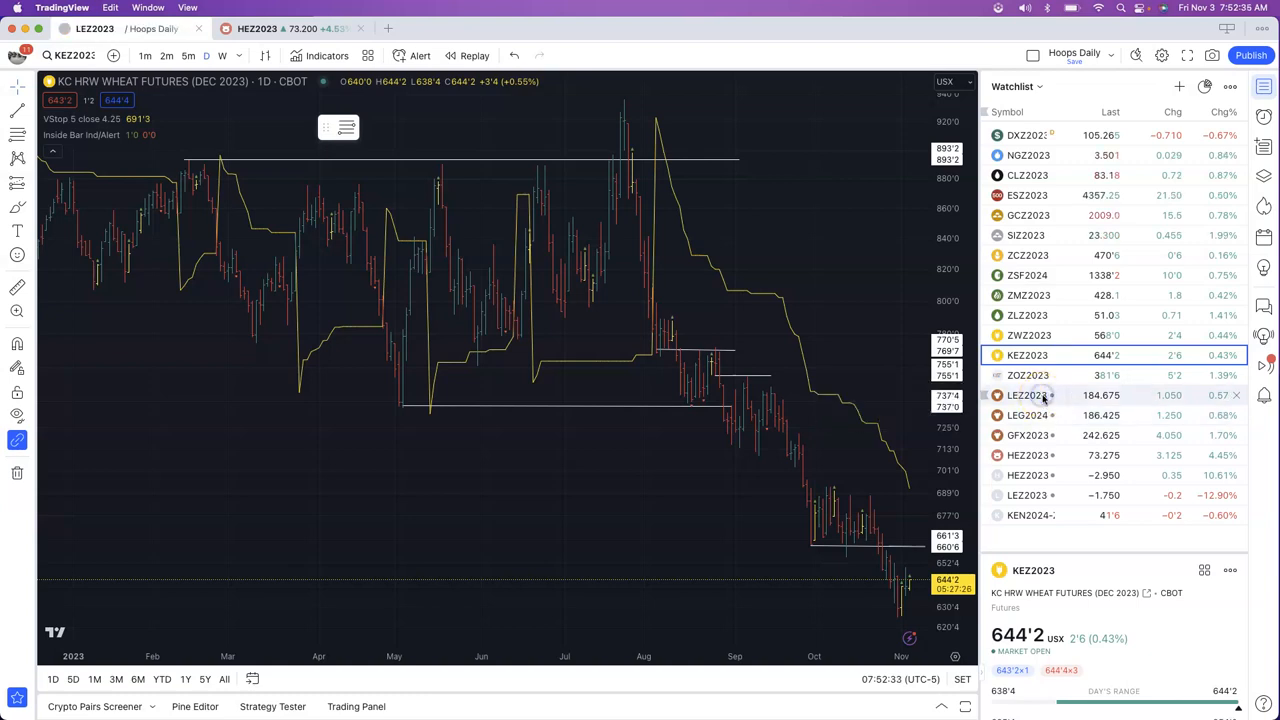
- Step through the LEZ2023 and LEG2024 live cattle charts, then pick GFX2023 feeder cattle
left_click(1027, 395)
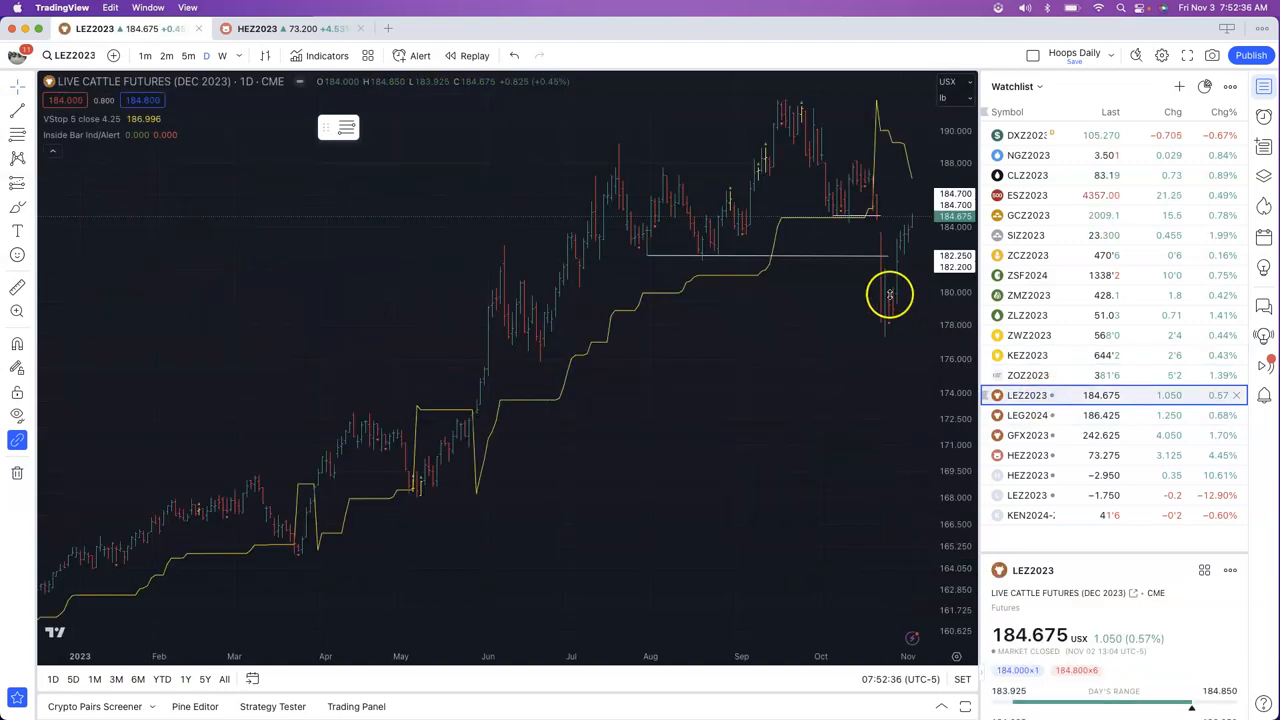
mouse_move(862, 223)
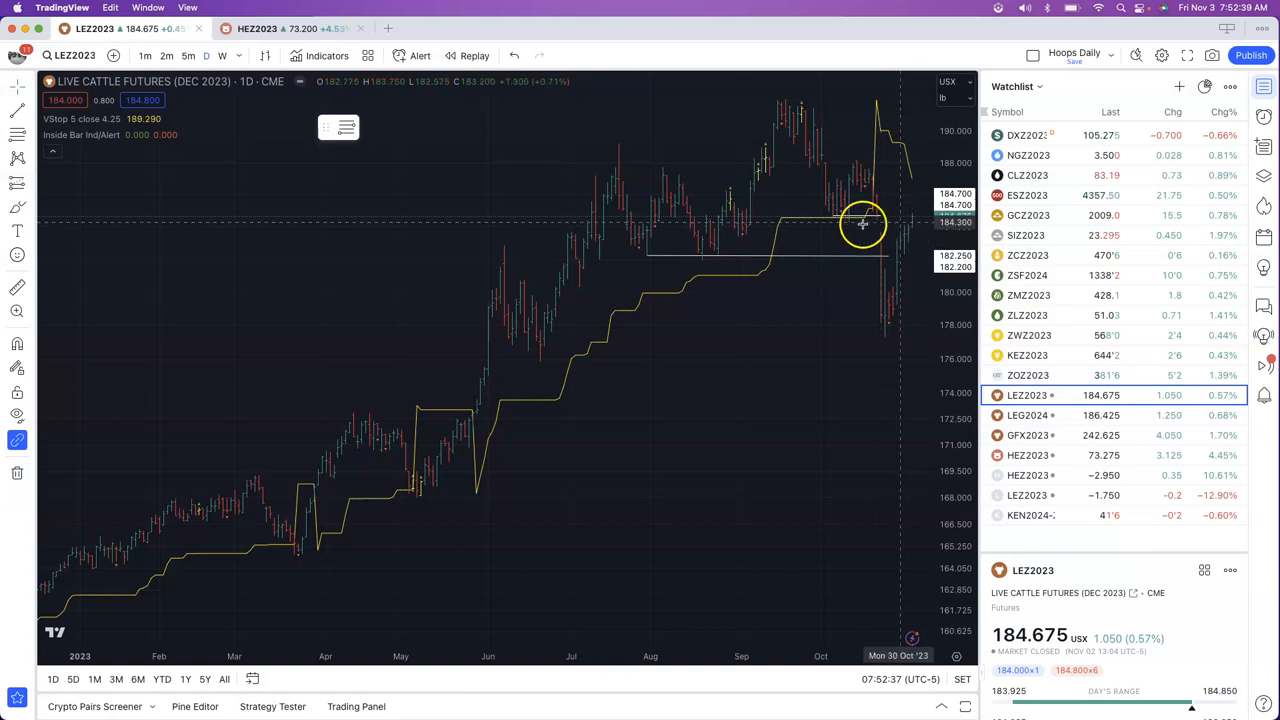
mouse_move(905, 197)
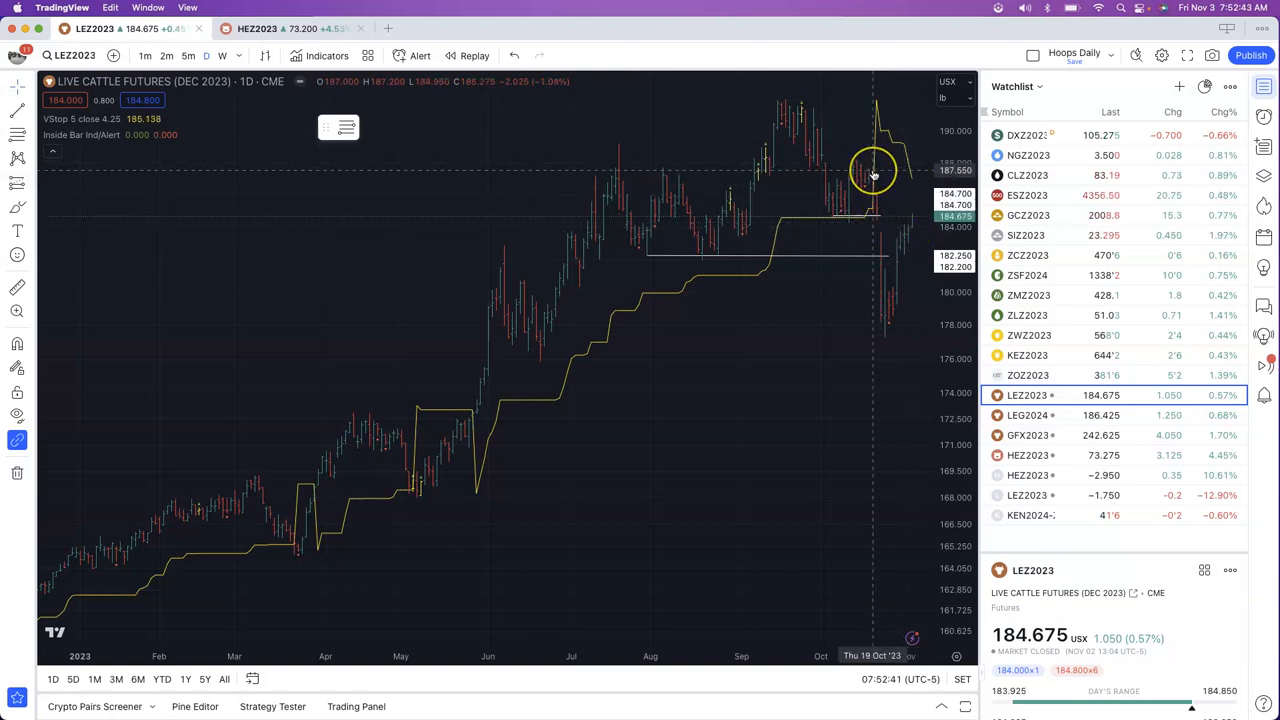
mouse_move(880, 166)
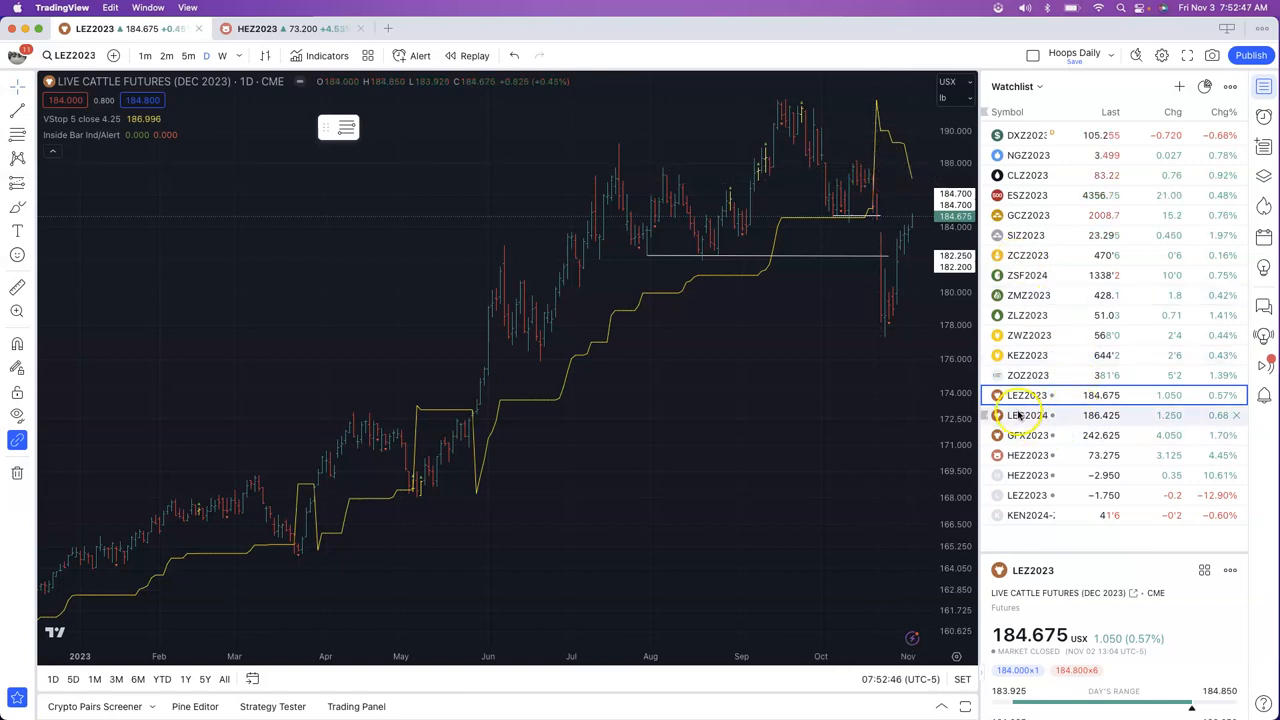
left_click(1027, 415)
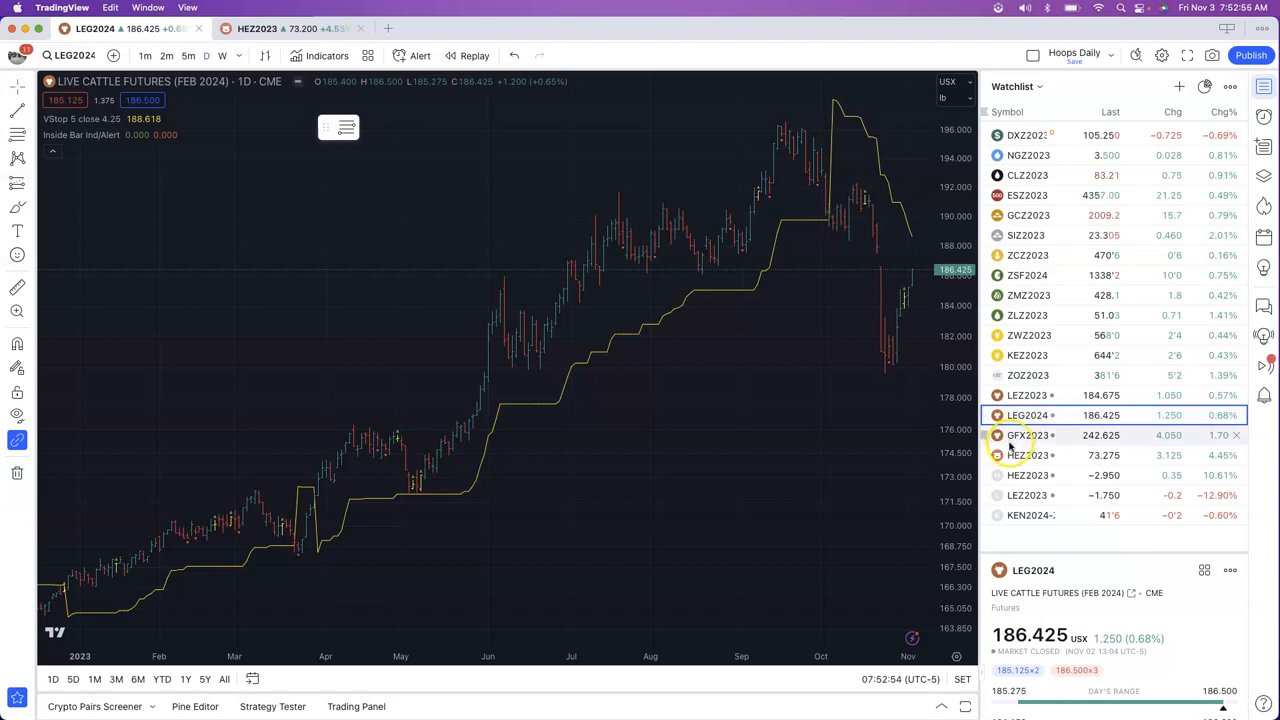
mouse_move(875, 255)
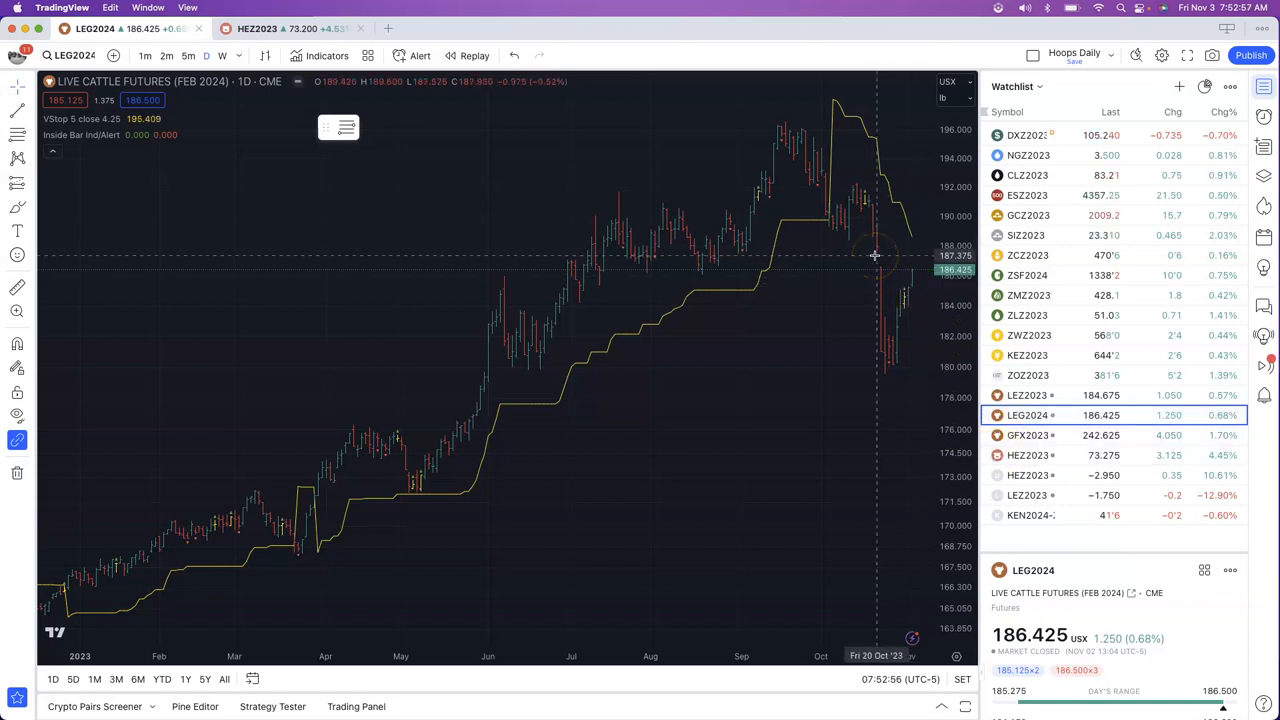
left_click(1027, 435)
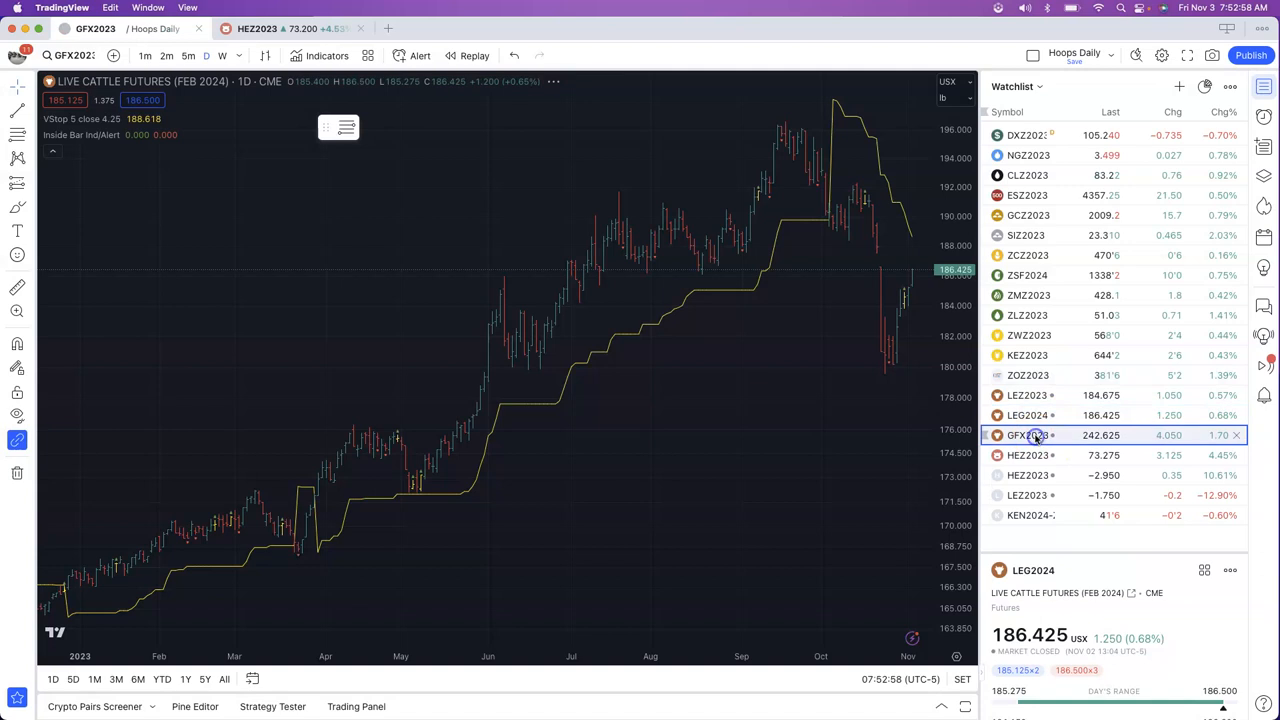
- Load the GFX2023 feeder cattle chart, then pick HEZ2023 lean hogs from the watchlist
left_click(1027, 435)
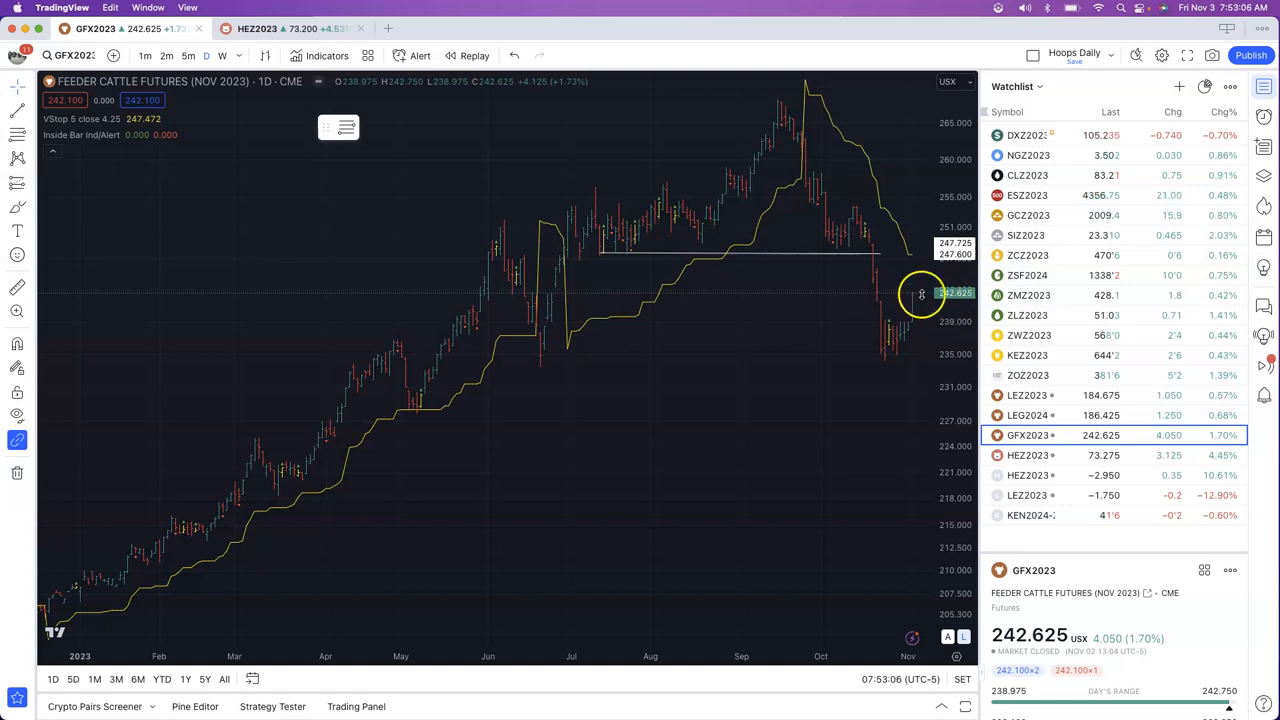
mouse_move(782, 238)
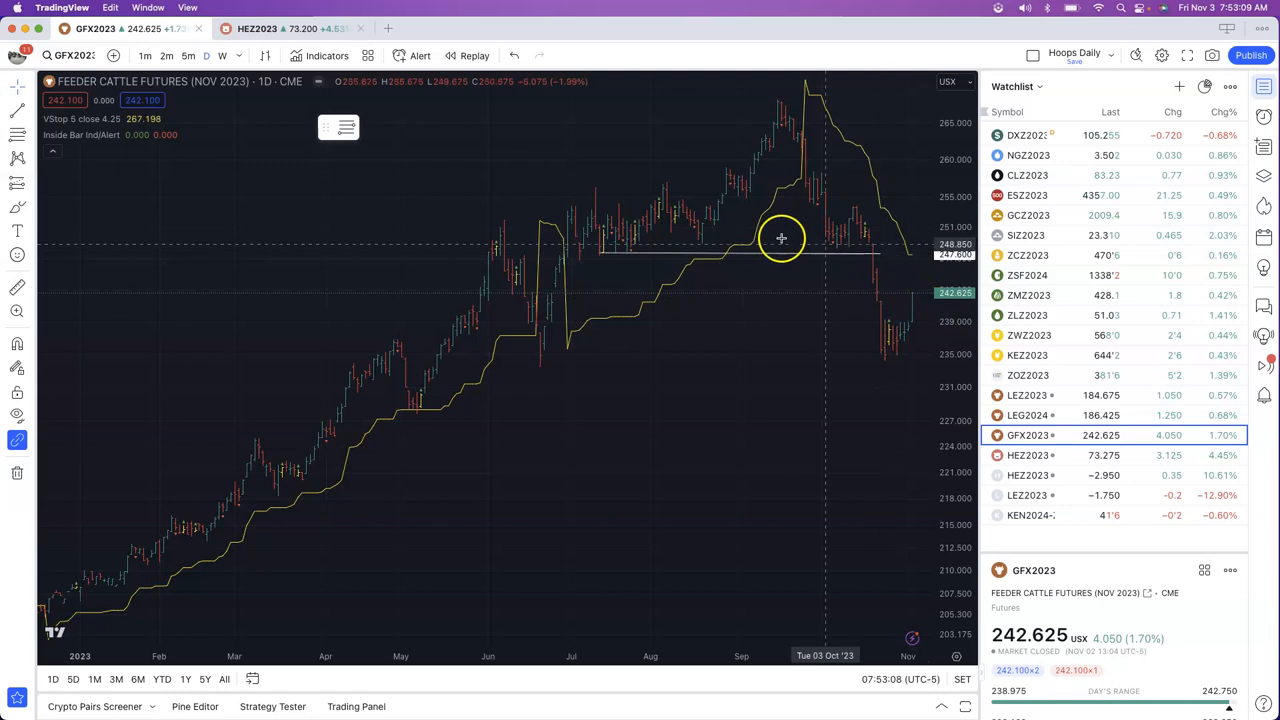
mouse_move(878, 258)
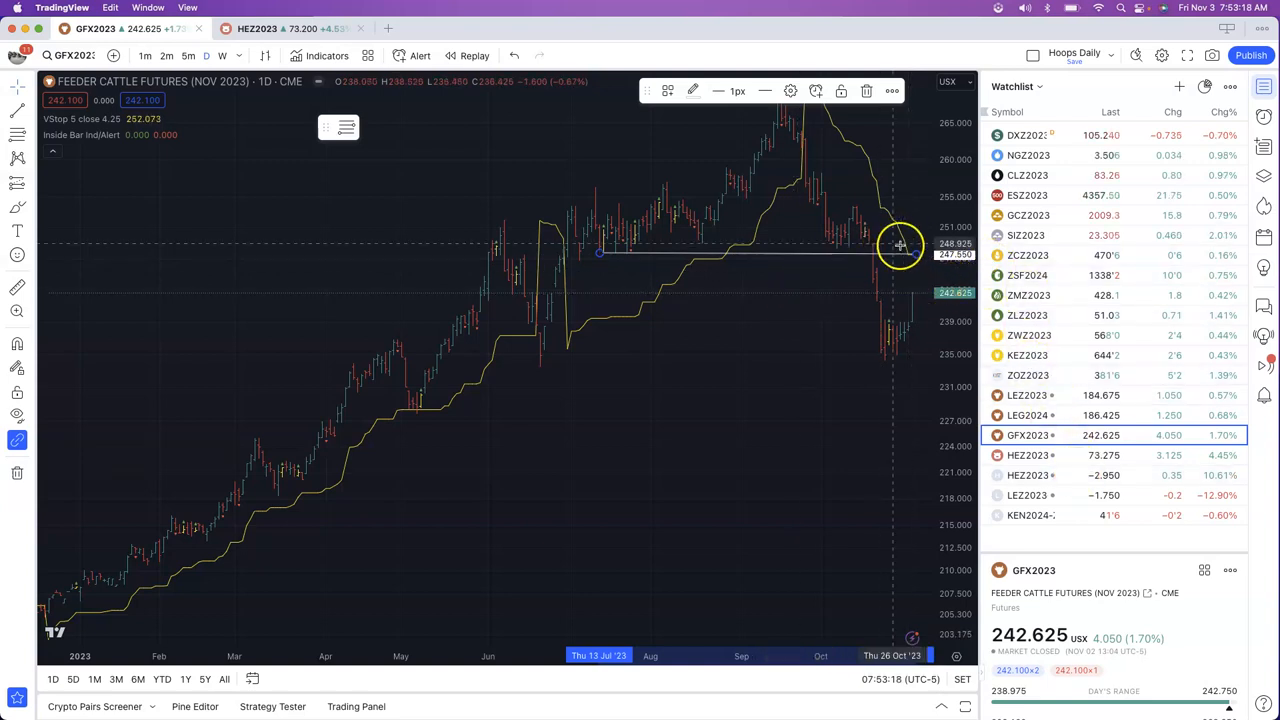
mouse_move(918, 251)
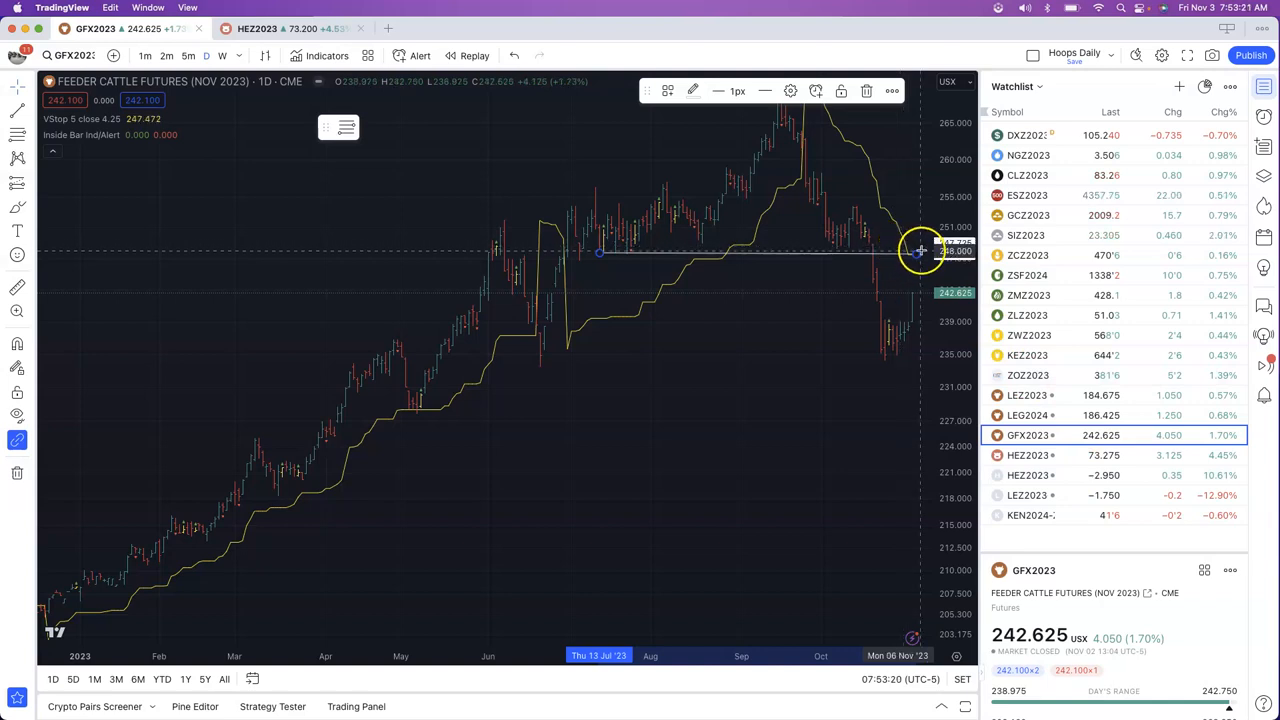
left_click(1027, 455)
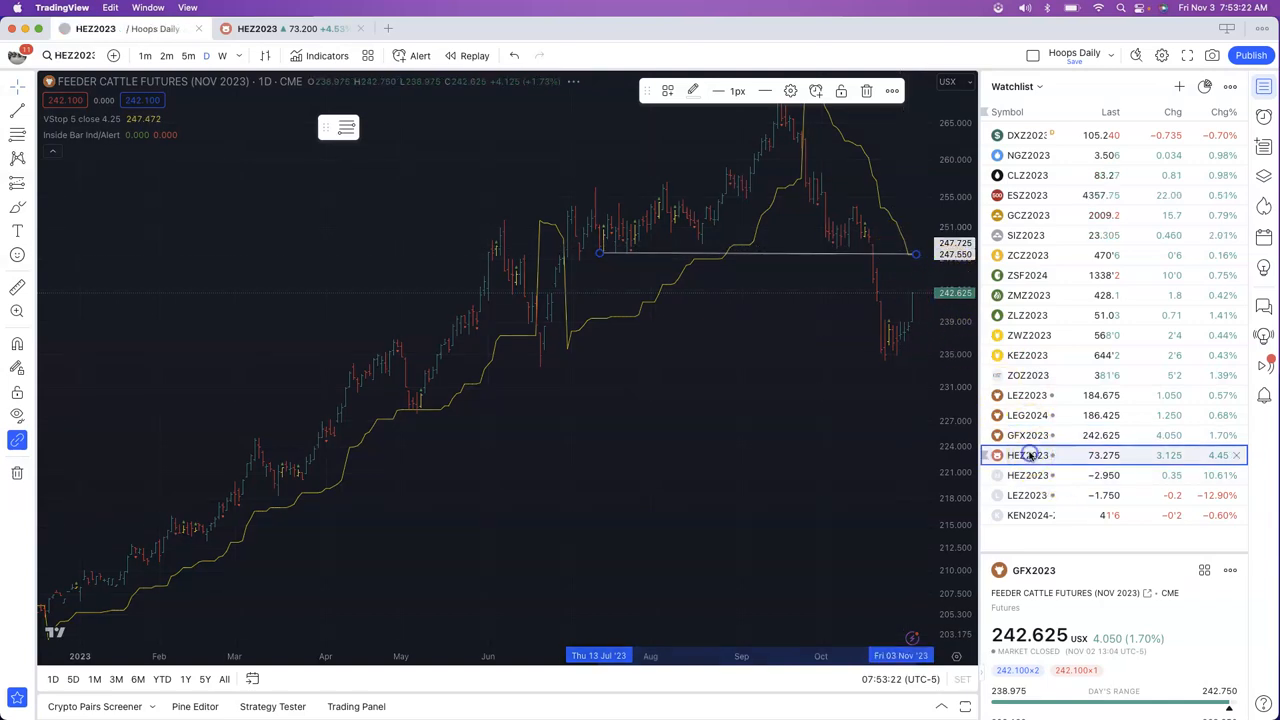
- Load the HEZ2023 lean hog December 2023 daily chart with its 67.3 level
left_click(1027, 455)
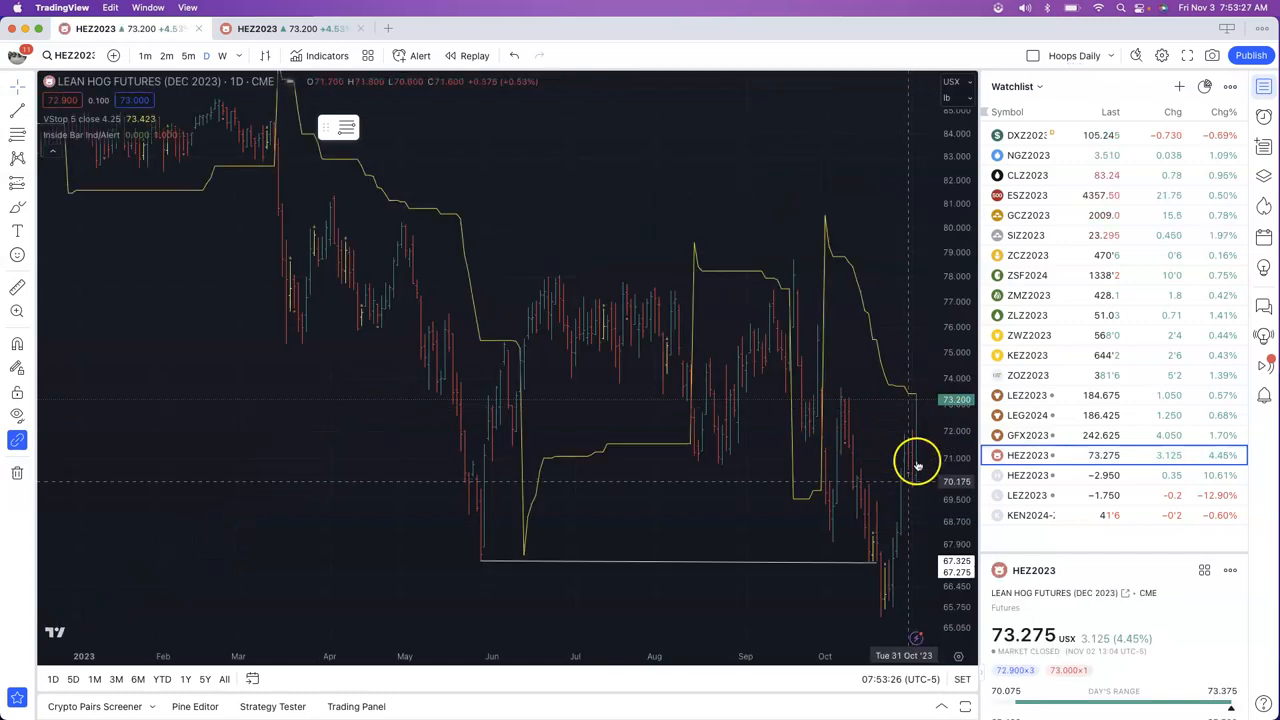
mouse_move(922, 483)
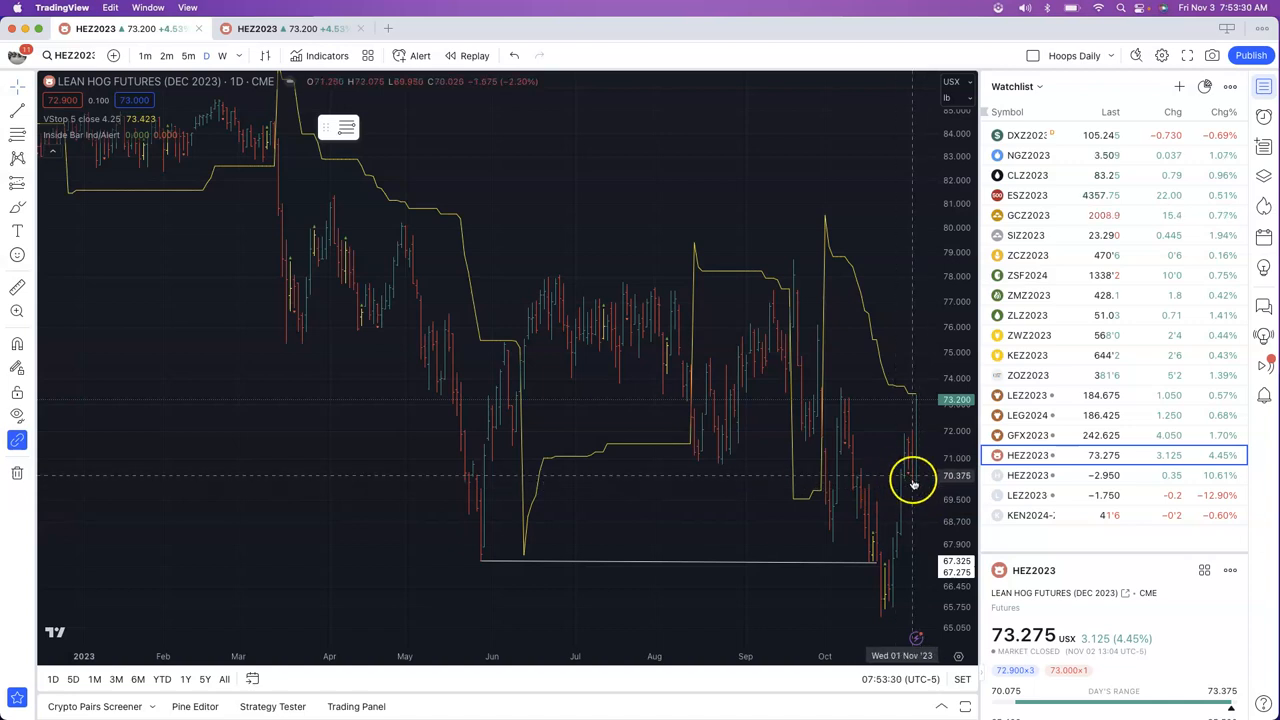
mouse_move(915, 400)
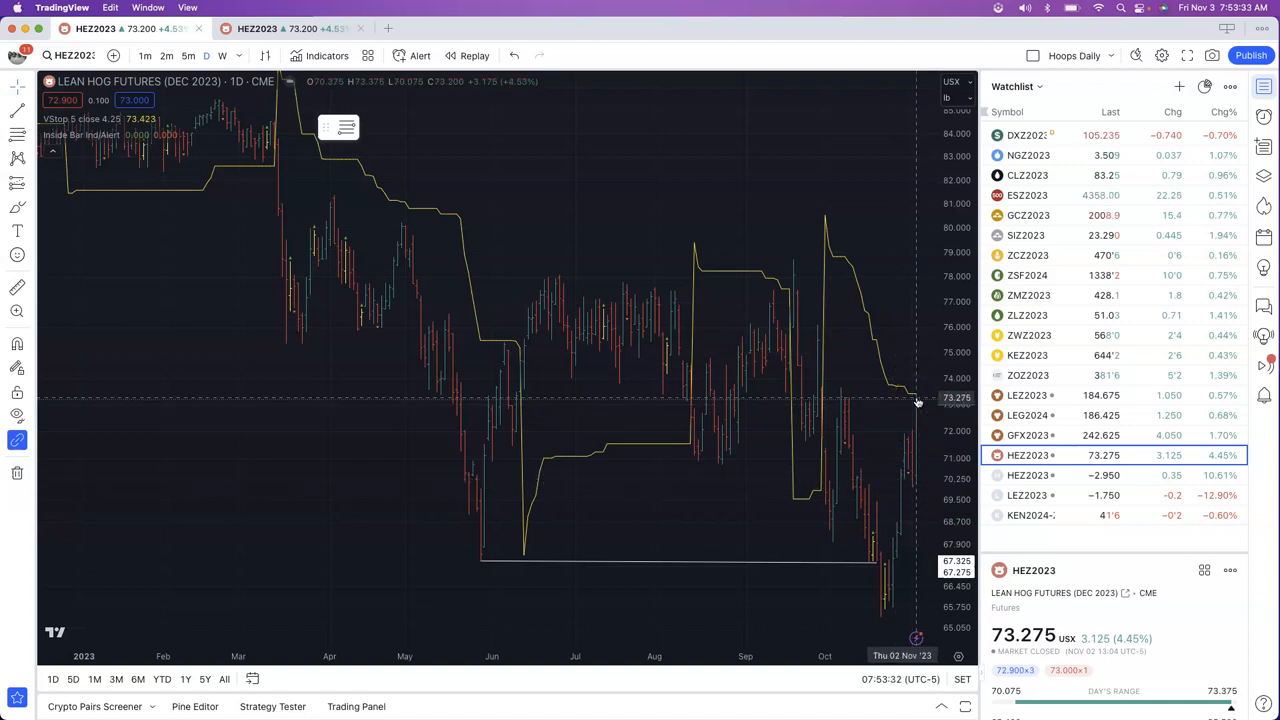
mouse_move(895, 411)
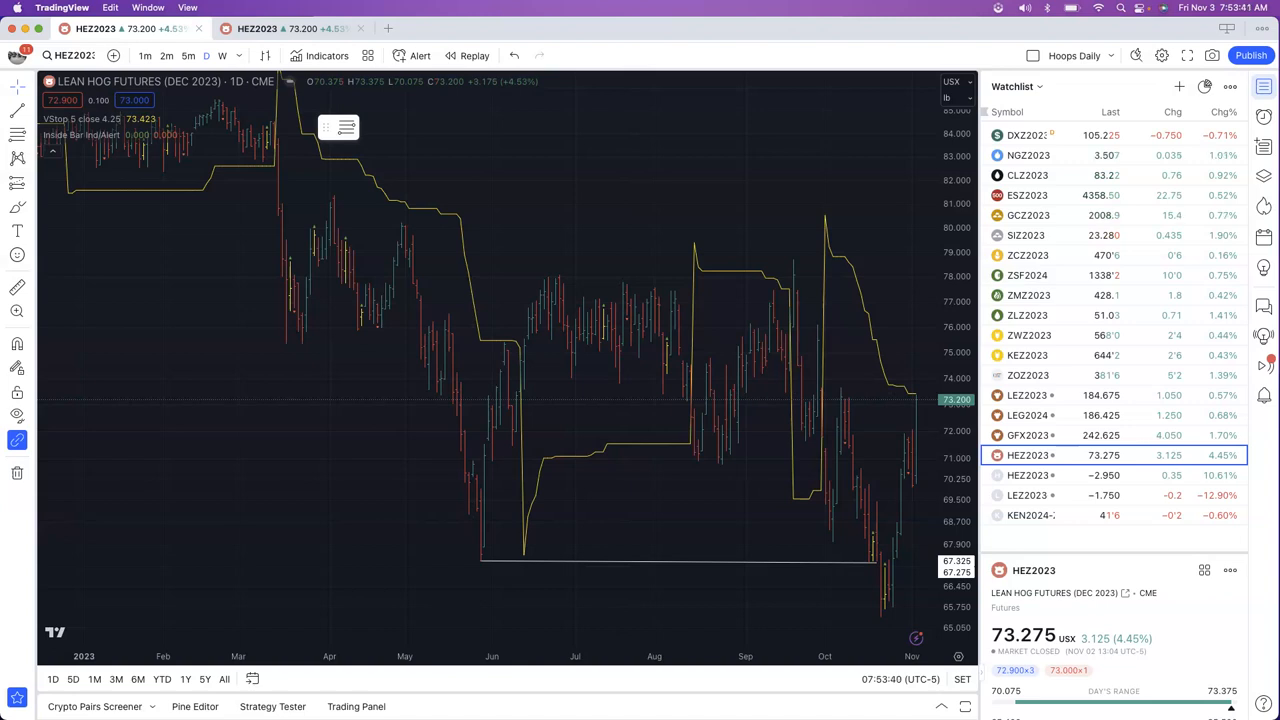
mouse_move(40, 585)
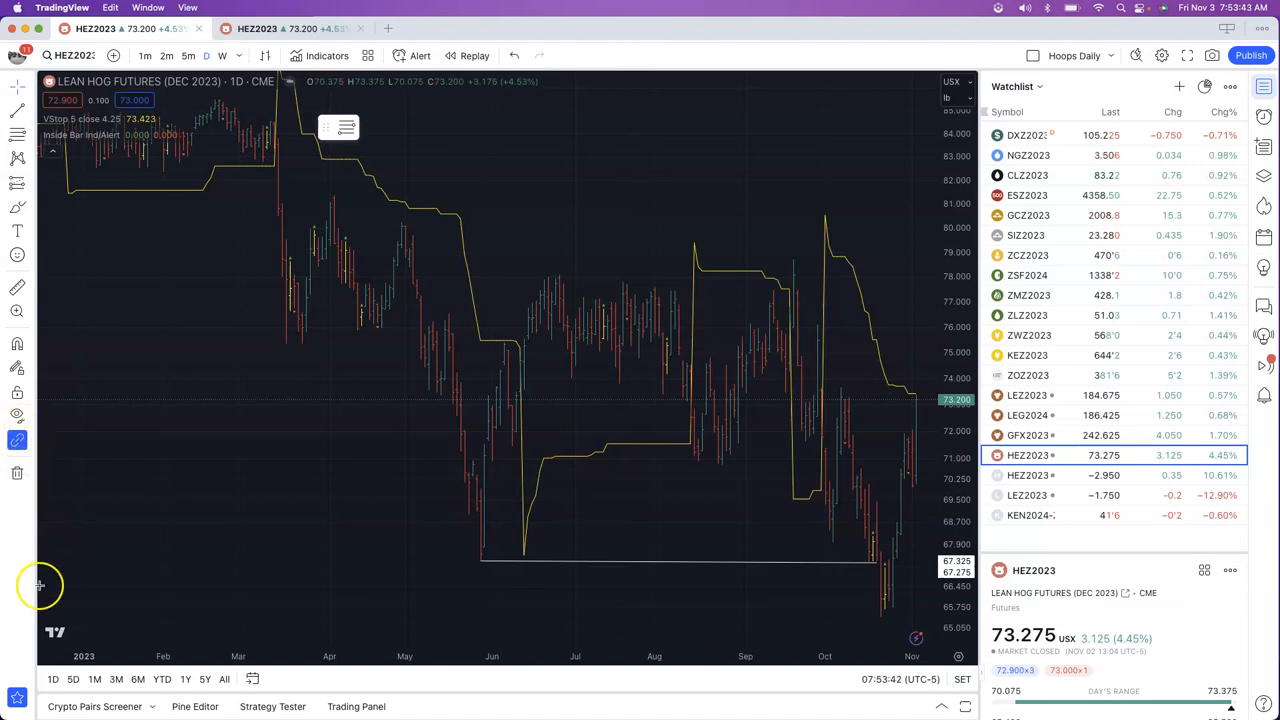
mouse_move(25, 675)
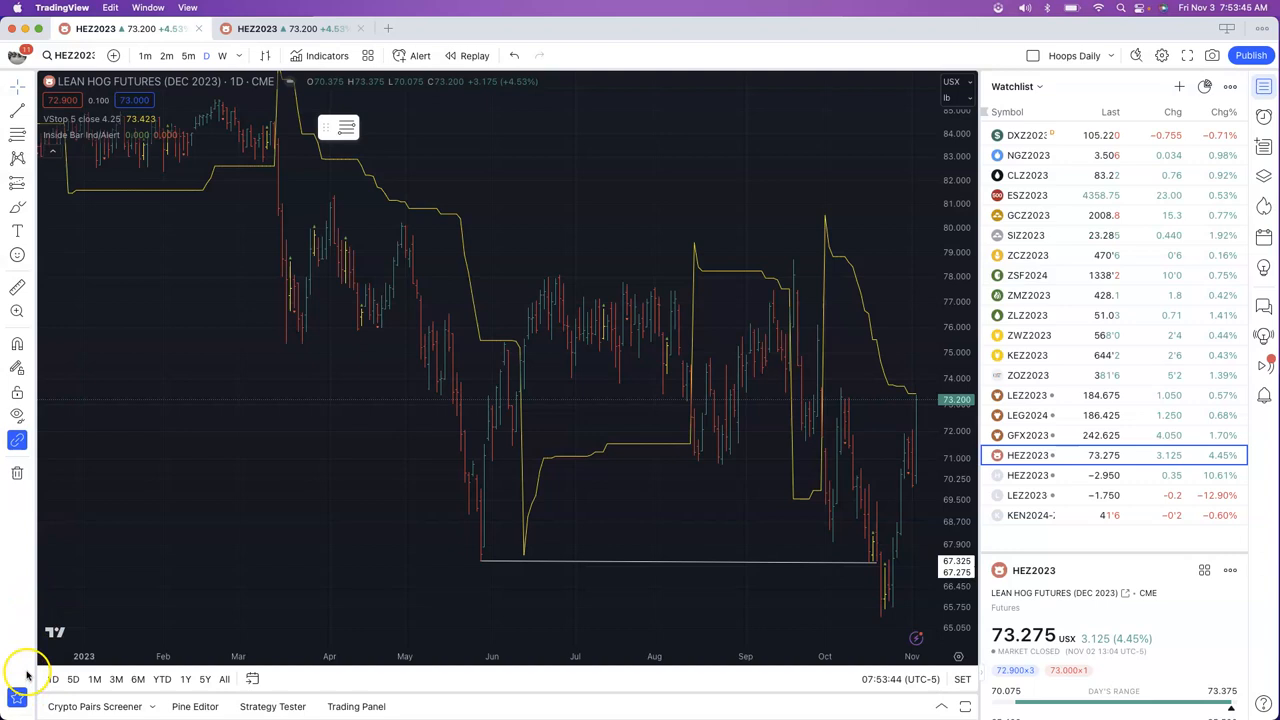